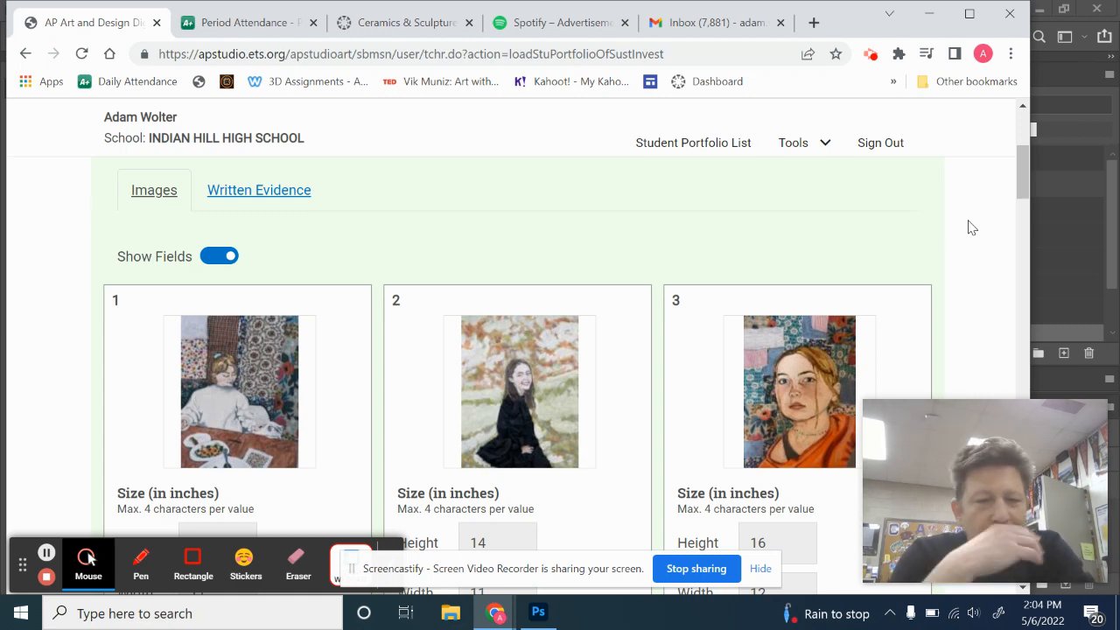
pyautogui.moveTo(875, 230)
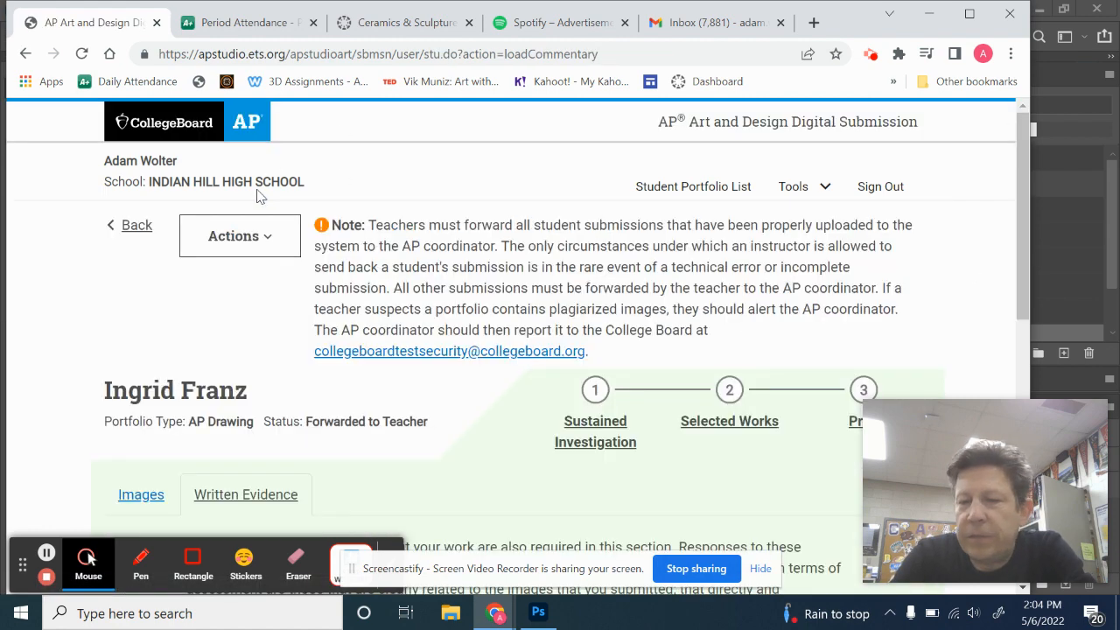
# Step: Scroll the written evidence down to the student's response for question 1
pyautogui.scroll(-3)
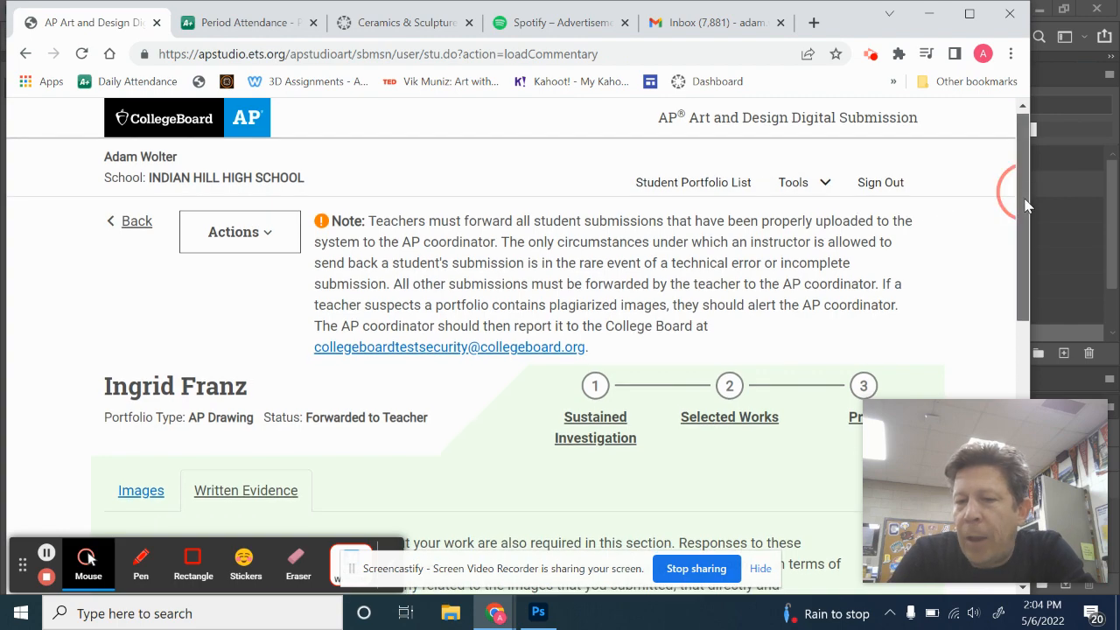
pyautogui.scroll(-3)
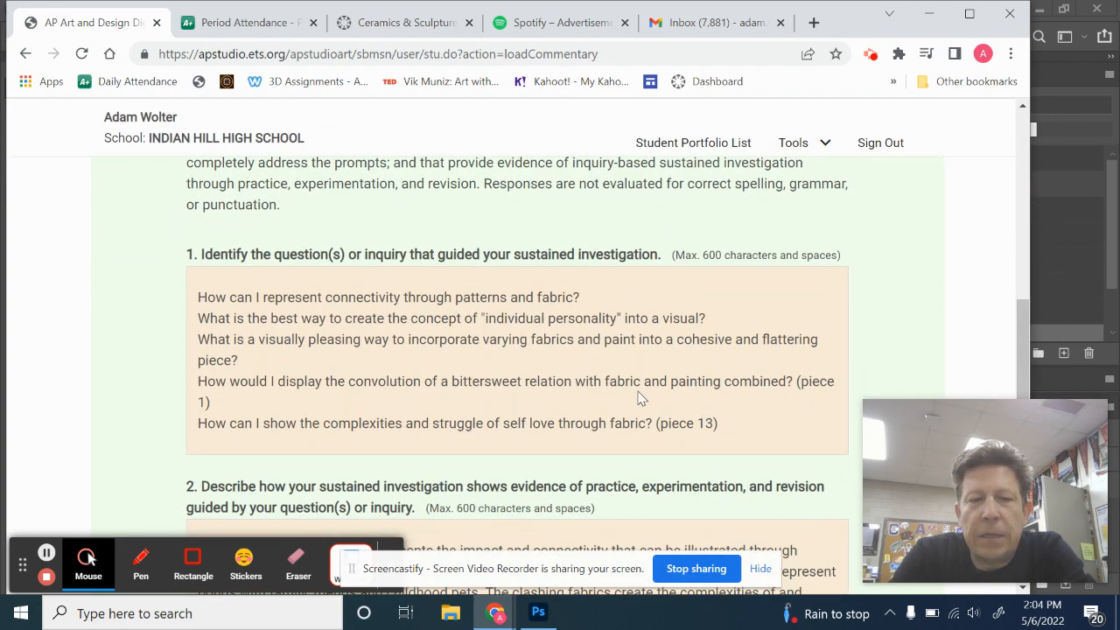
pyautogui.moveTo(420, 254)
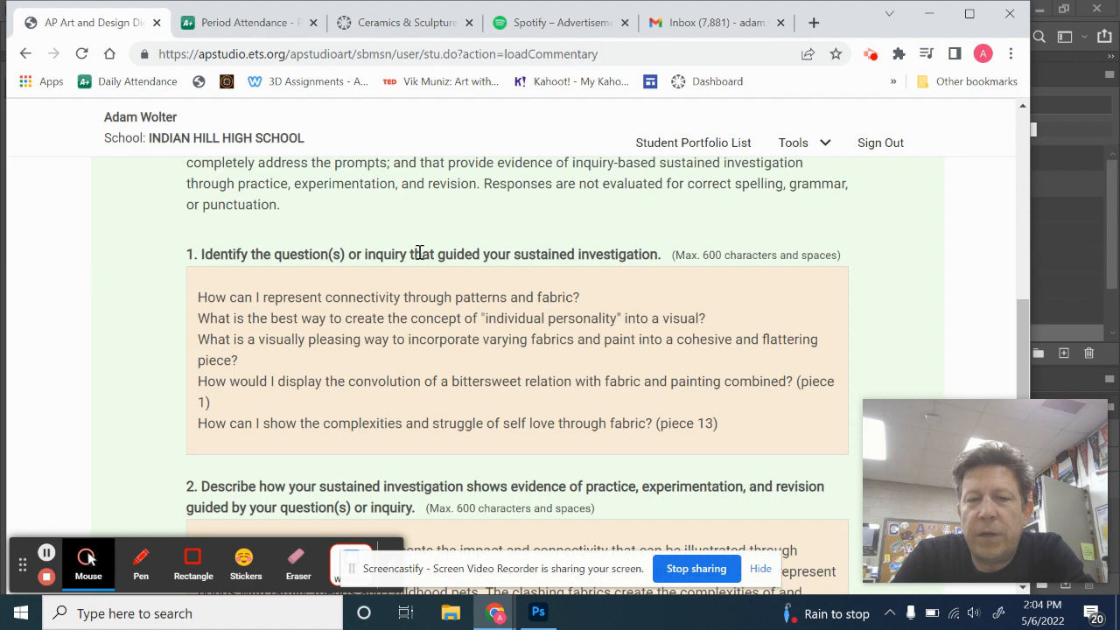
pyautogui.moveTo(1016, 314)
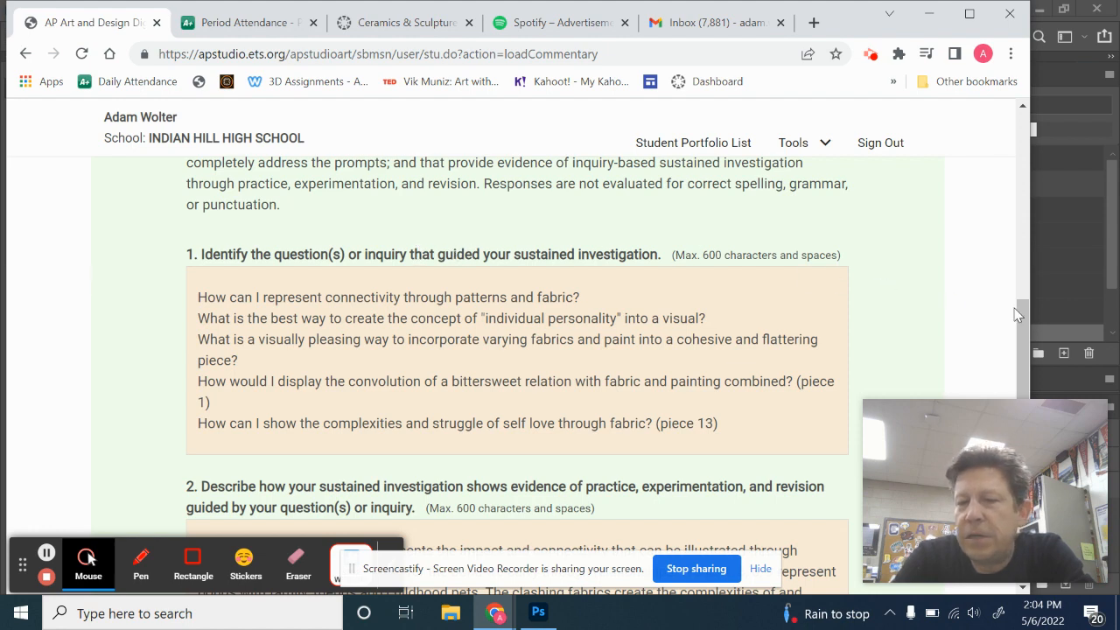
pyautogui.scroll(-3)
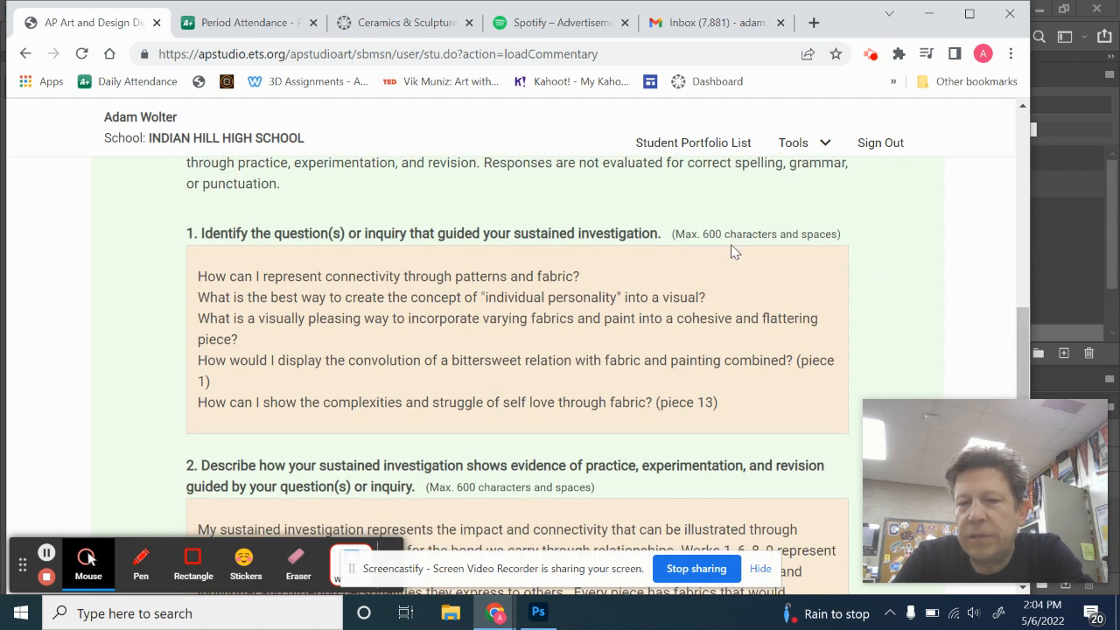
pyautogui.moveTo(189, 291)
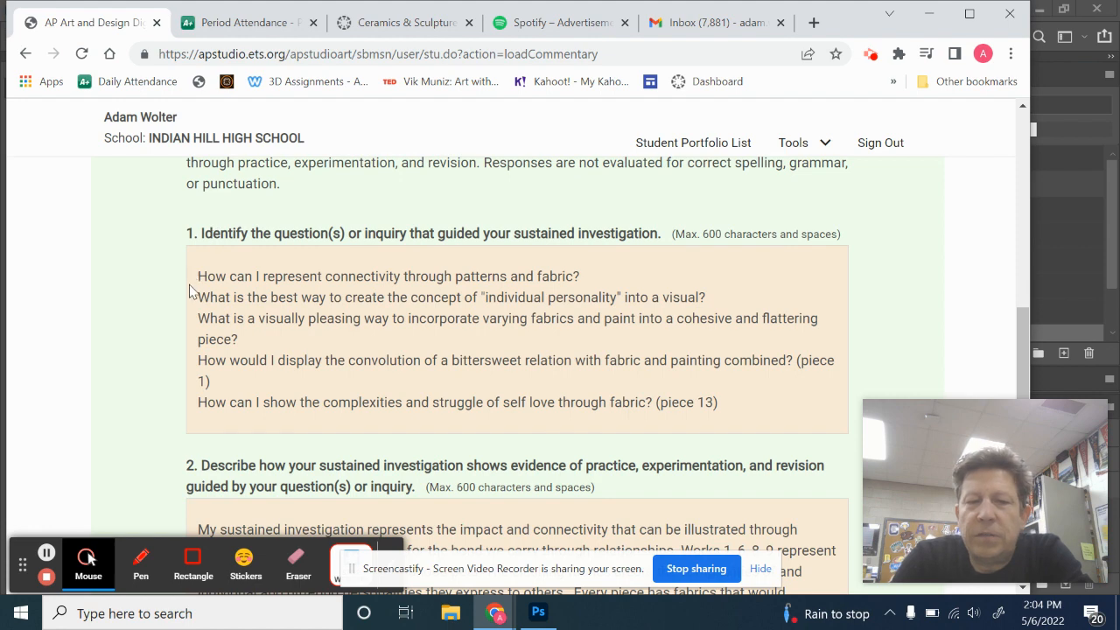
pyautogui.moveTo(901, 308)
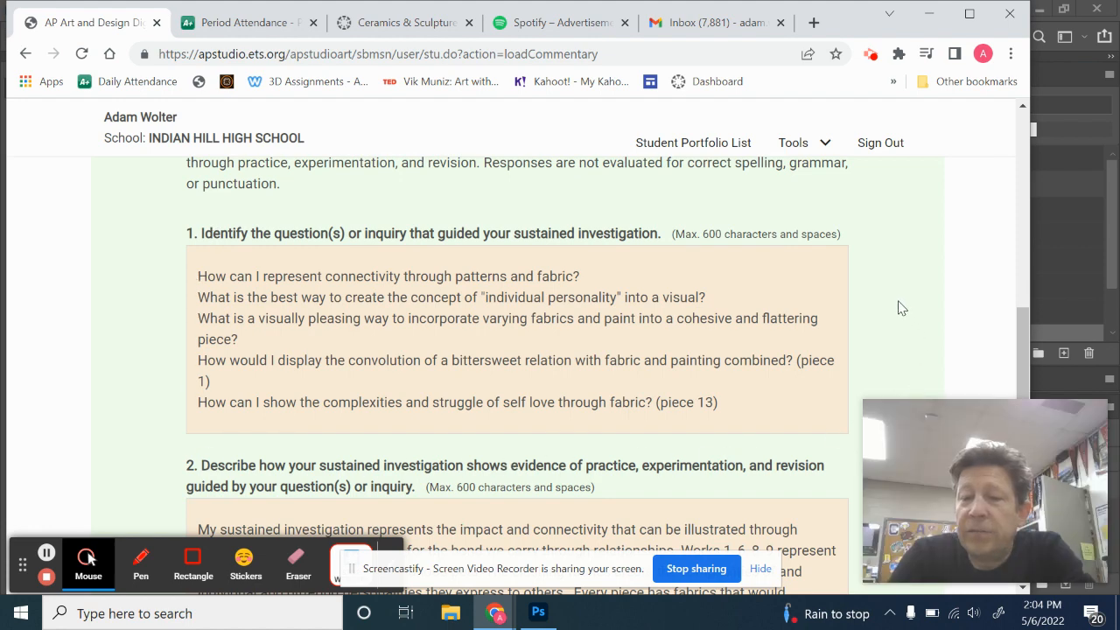
pyautogui.moveTo(172, 271)
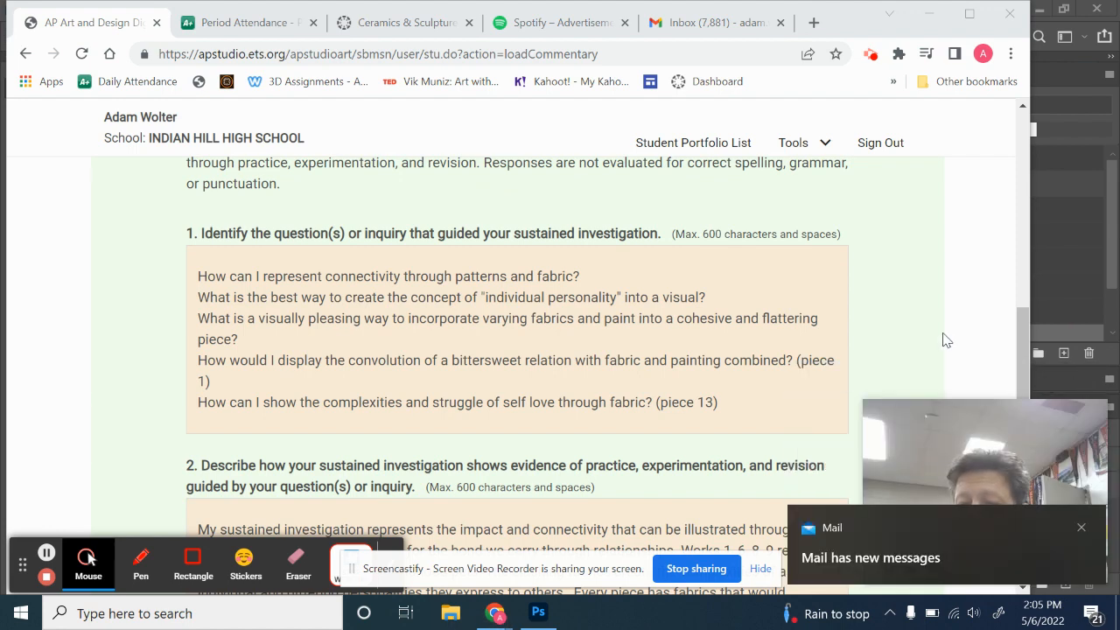
pyautogui.scroll(-3)
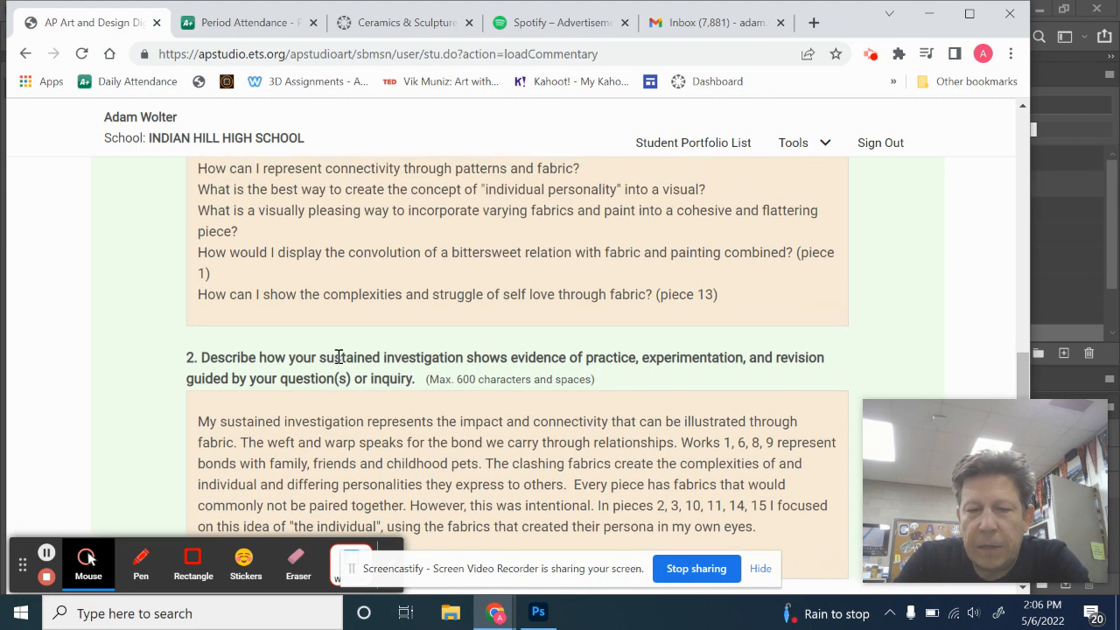
pyautogui.moveTo(413, 411)
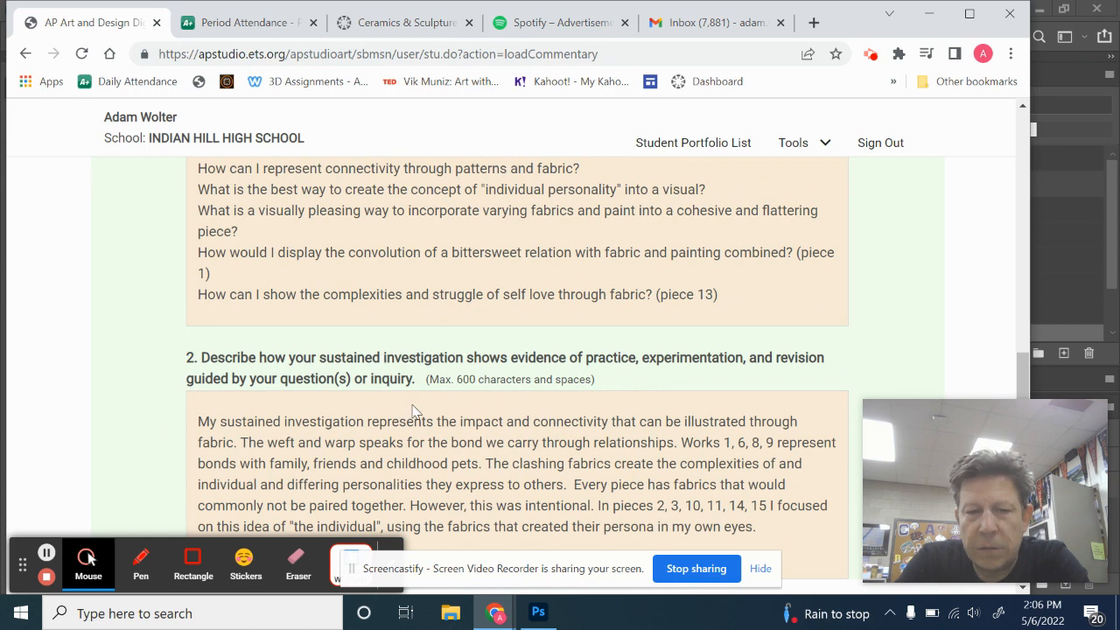
pyautogui.moveTo(315, 436)
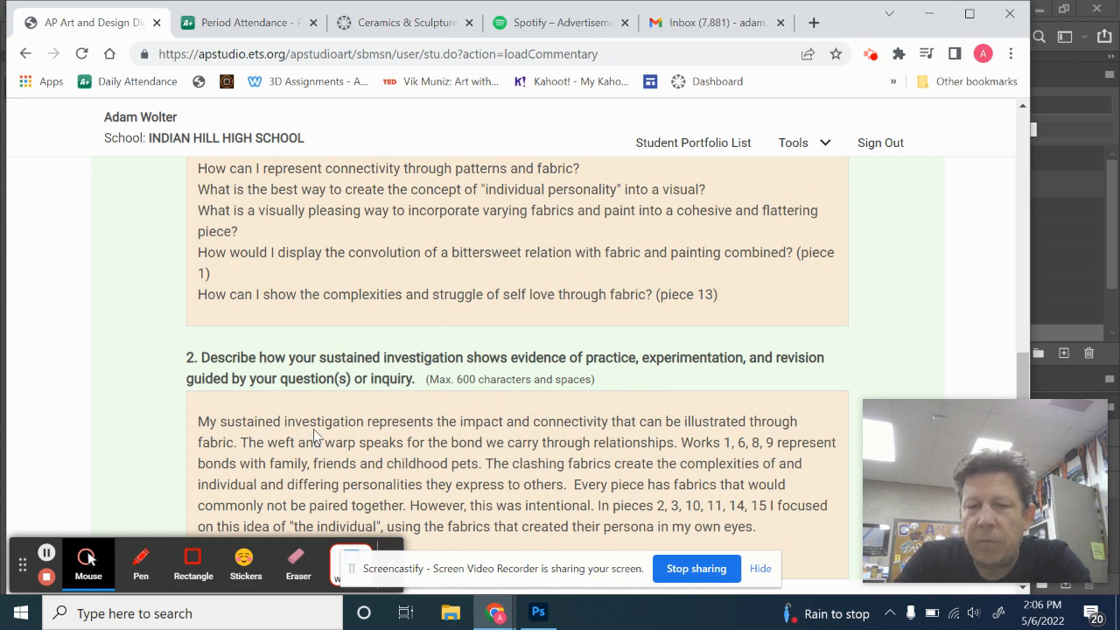
pyautogui.moveTo(339, 525)
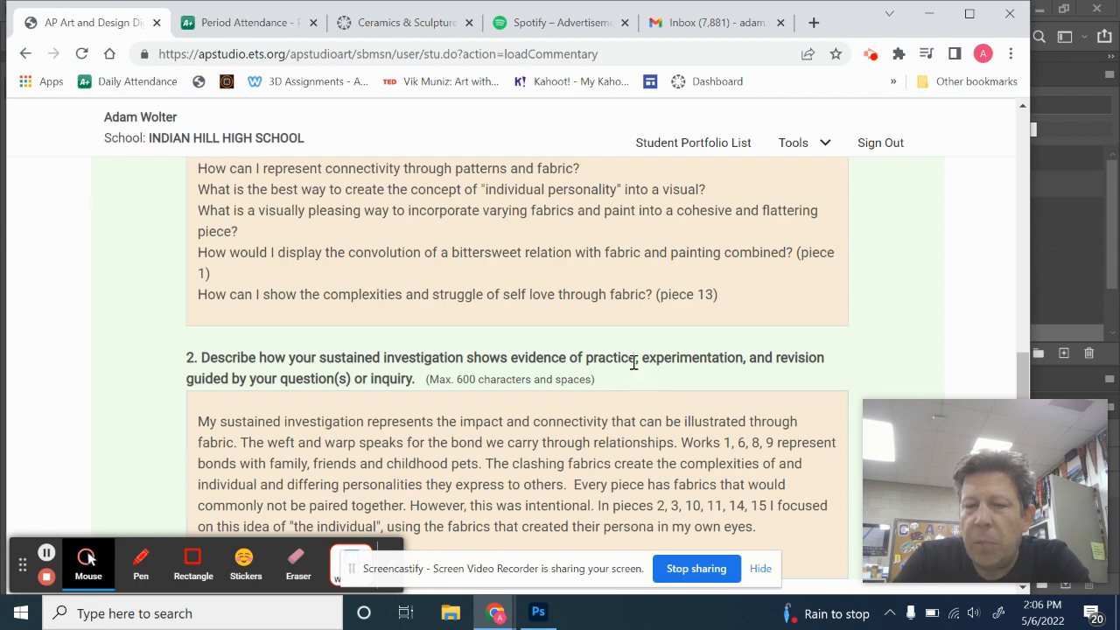
pyautogui.moveTo(633, 387)
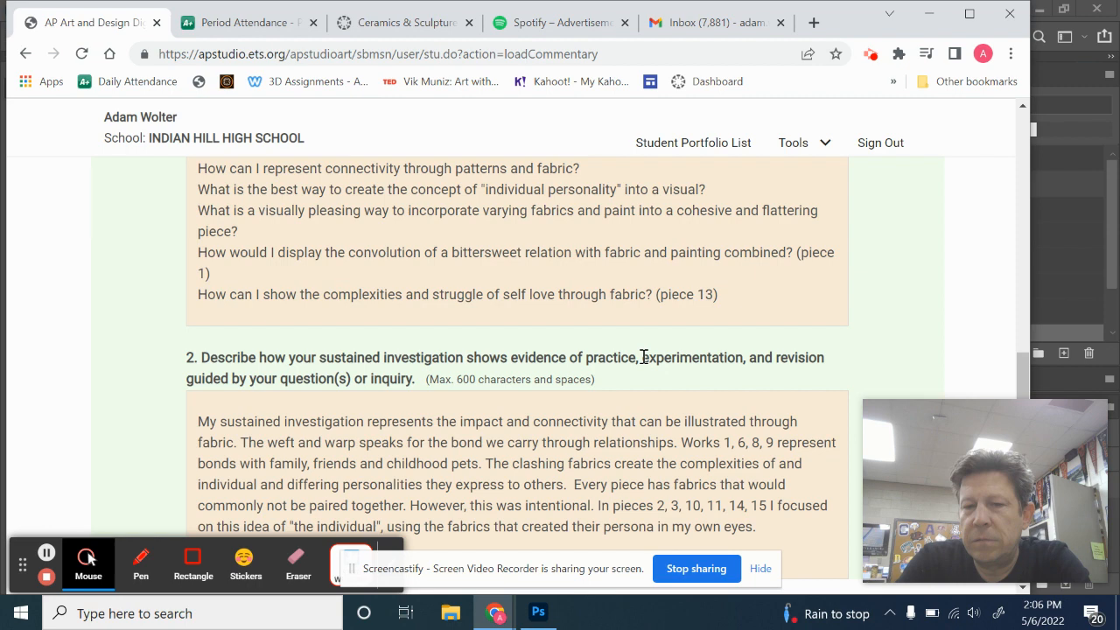
pyautogui.moveTo(796, 371)
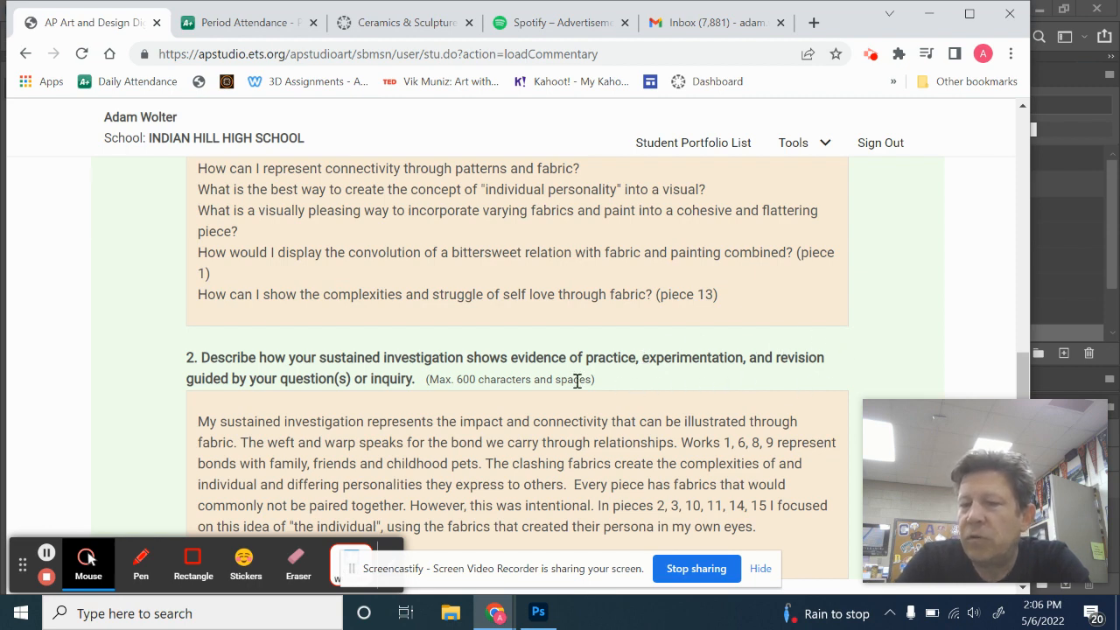
pyautogui.moveTo(721, 357)
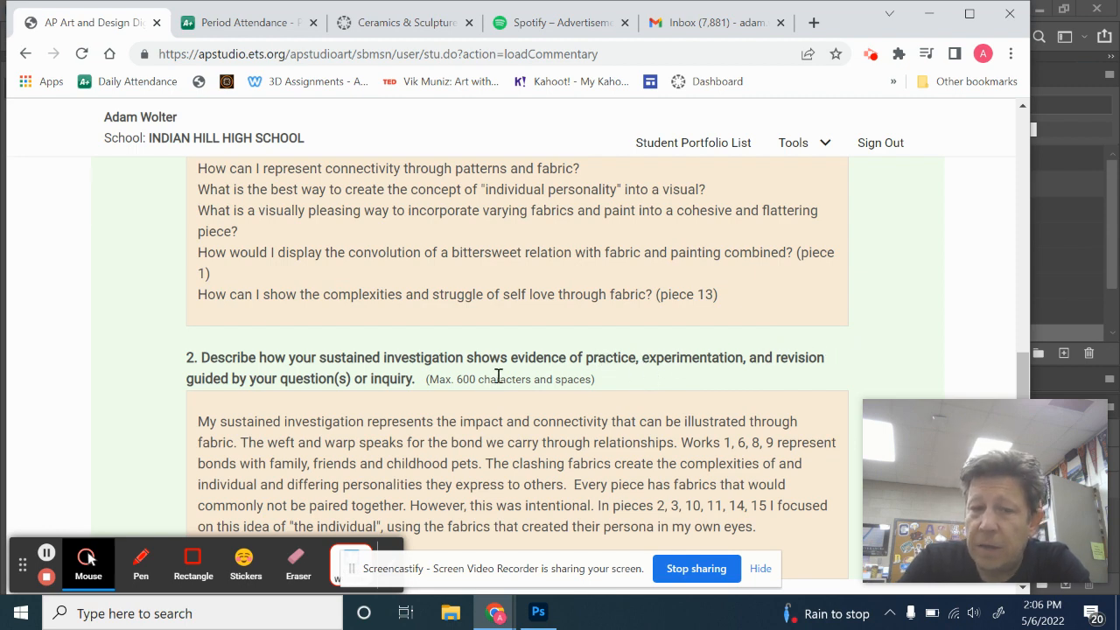
pyautogui.scroll(-3)
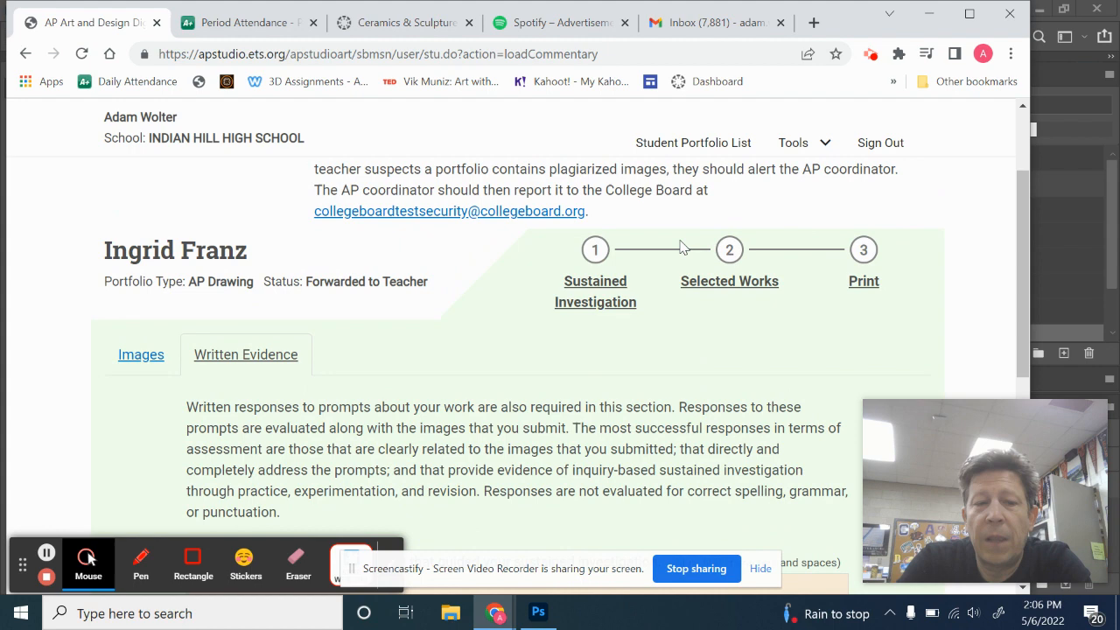
# Step: Return to the sustained investigation images and bring the first thumbnails into view
pyautogui.click(140, 353)
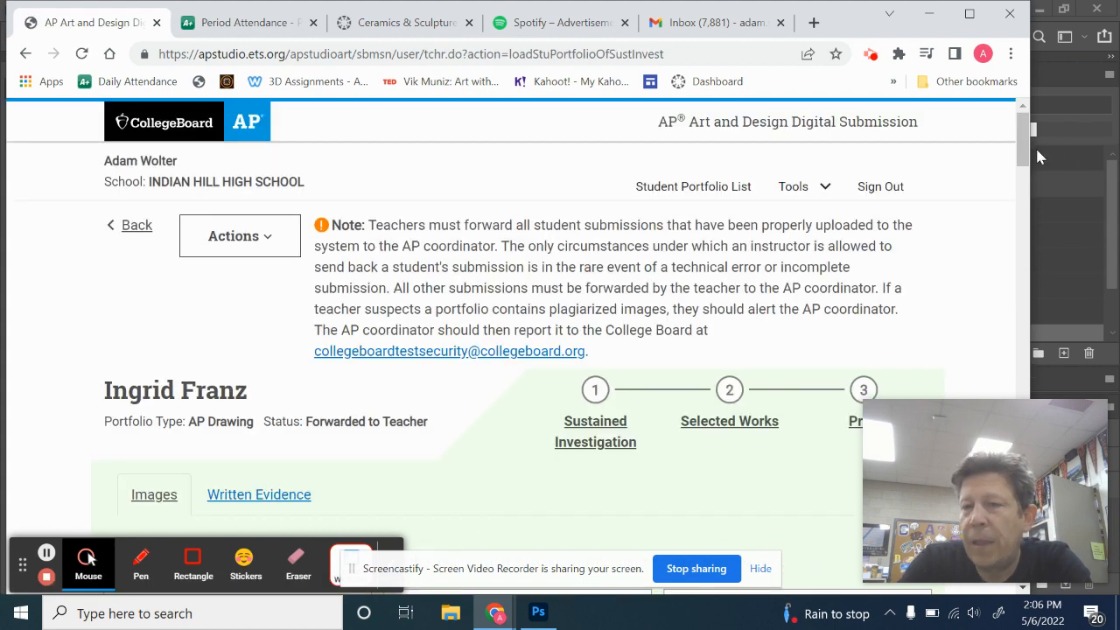
pyautogui.scroll(-3)
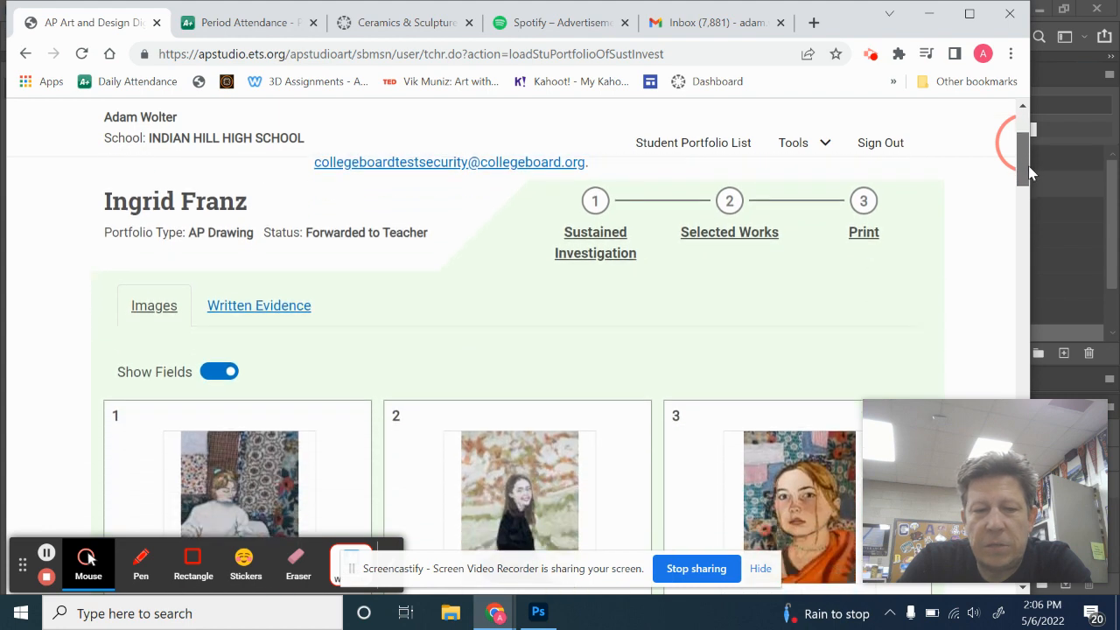
pyautogui.scroll(-3)
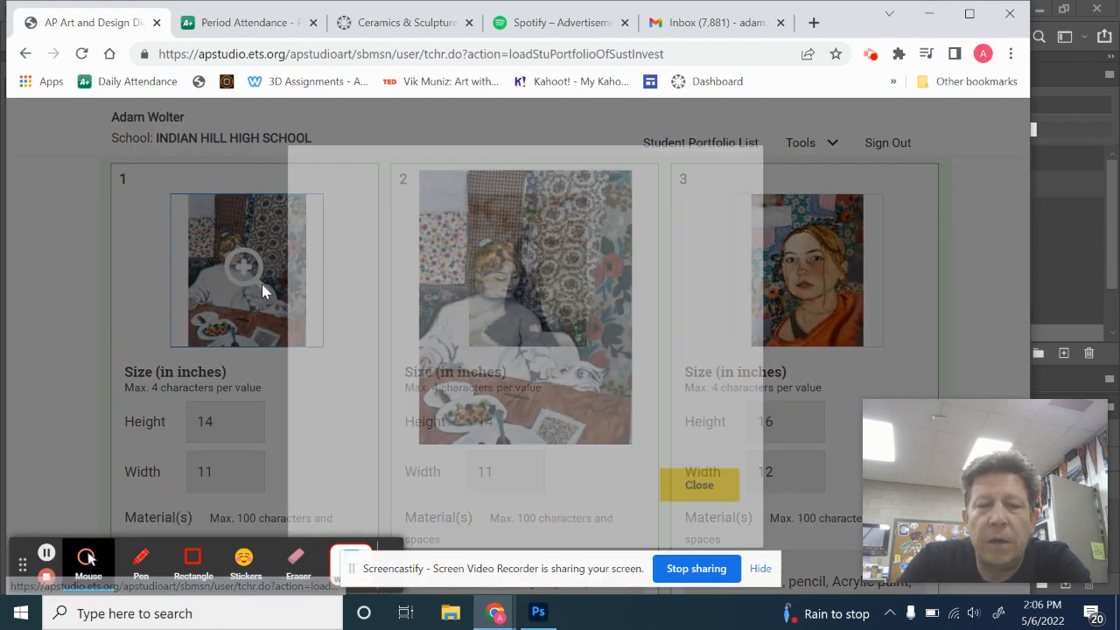
# Step: Enlarge the first and second sustained investigation images, closing each afterward
pyautogui.click(245, 266)
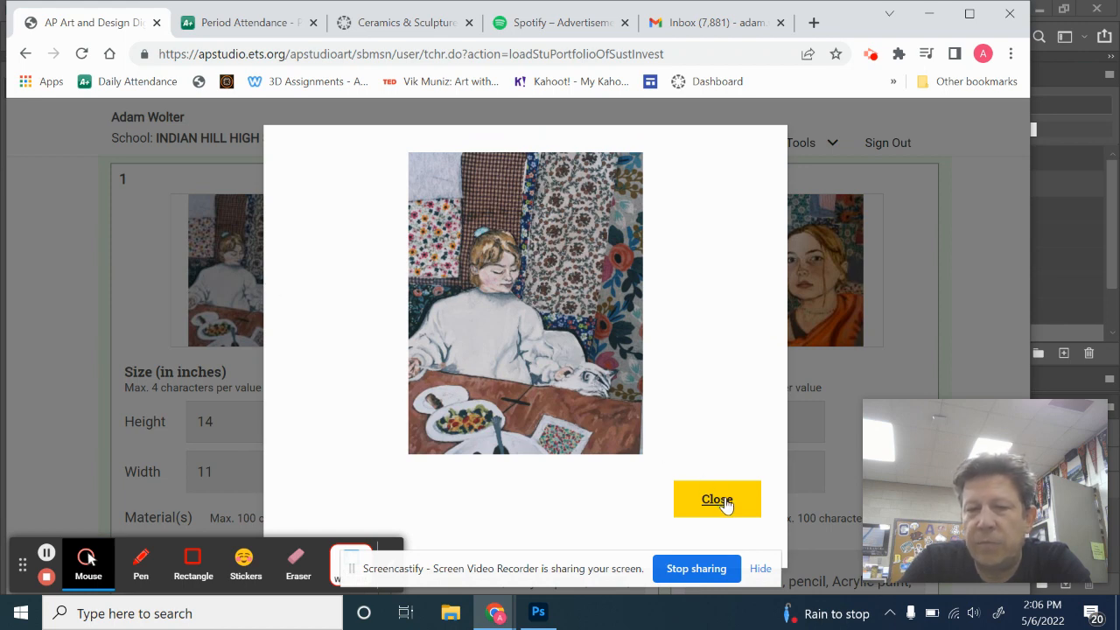
pyautogui.moveTo(721, 551)
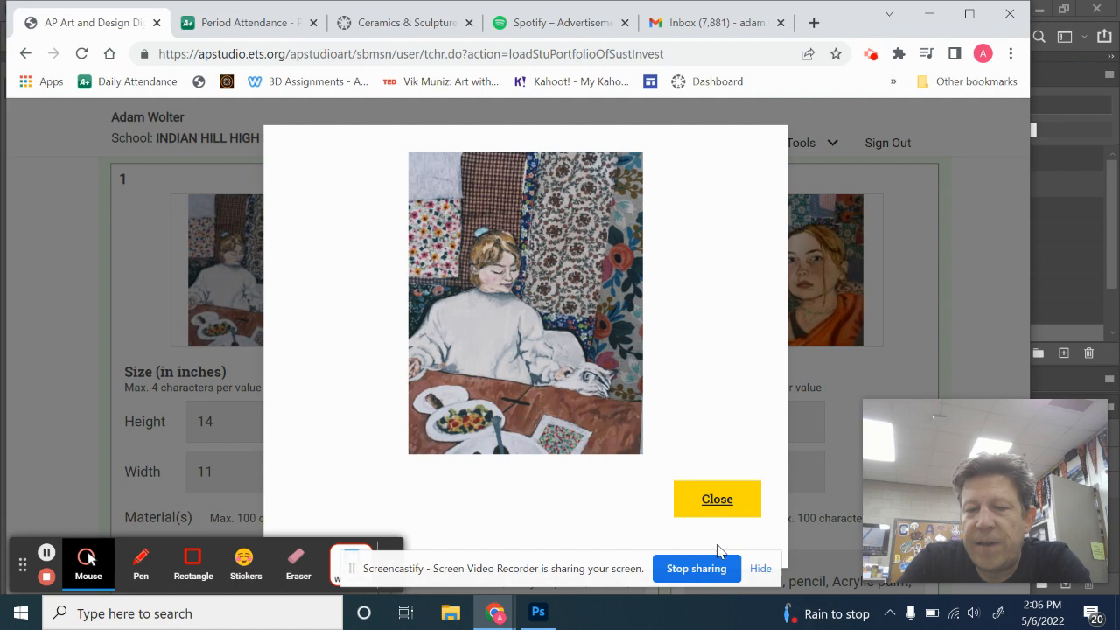
pyautogui.click(717, 499)
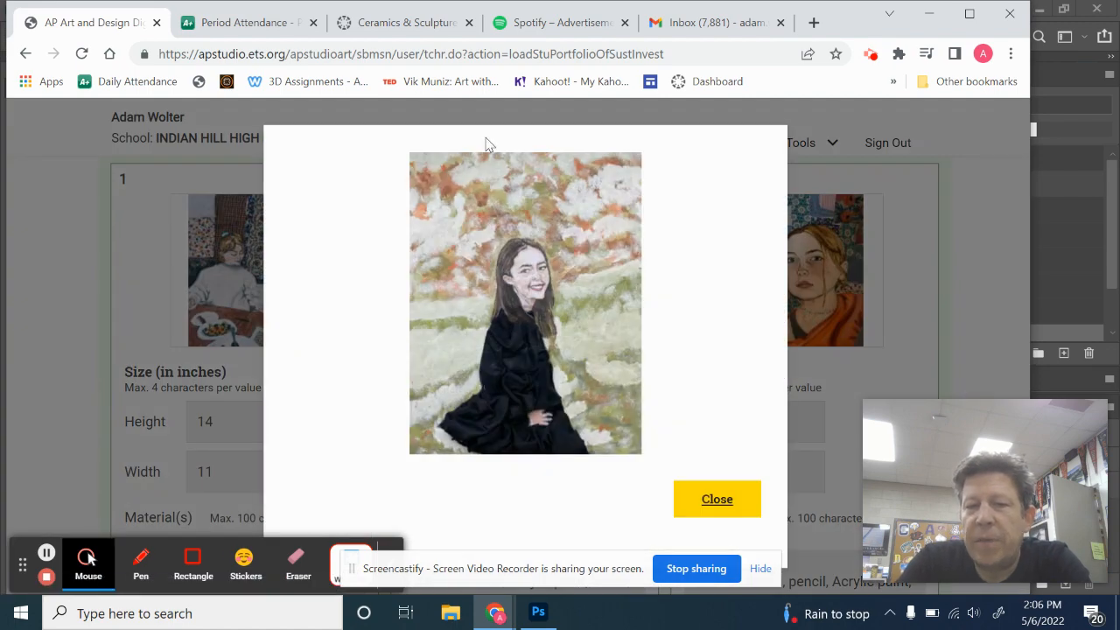
pyautogui.moveTo(488, 462)
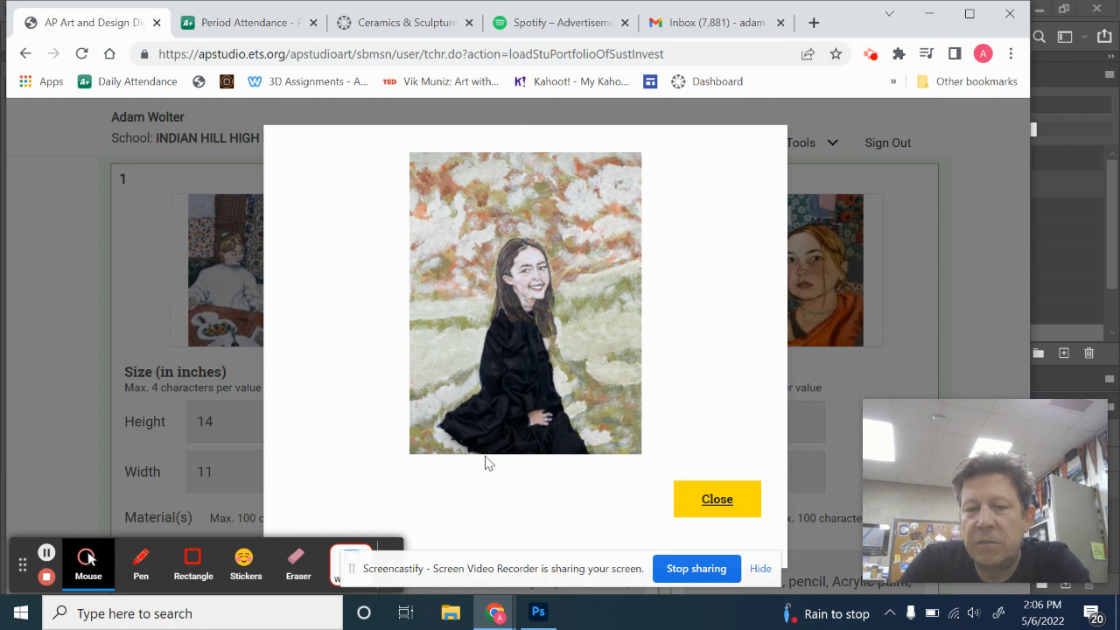
pyautogui.moveTo(547, 443)
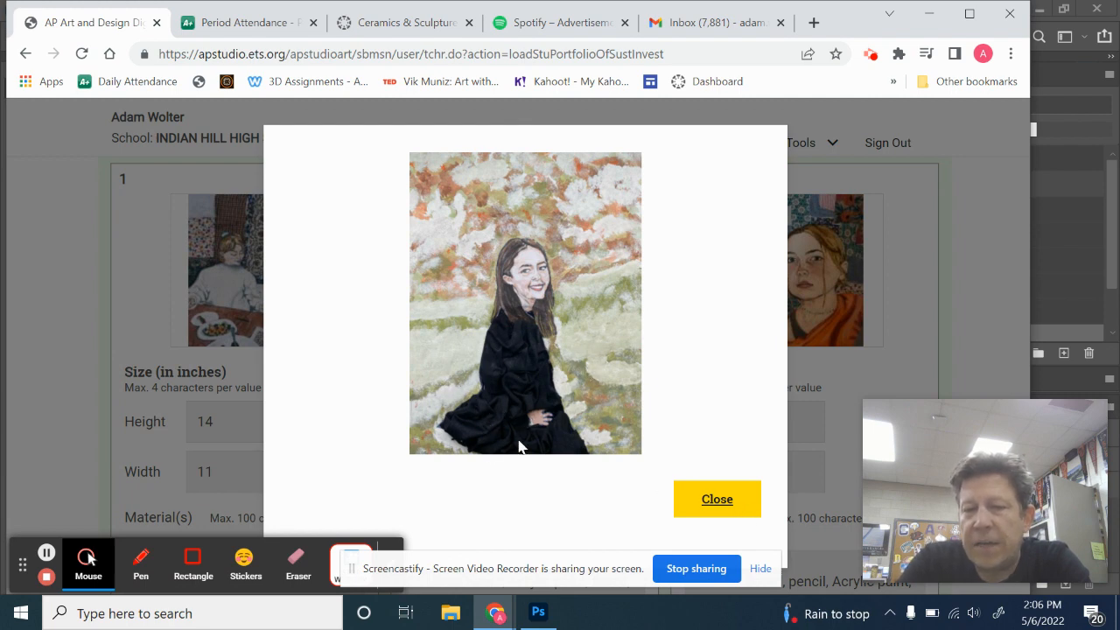
pyautogui.moveTo(501, 448)
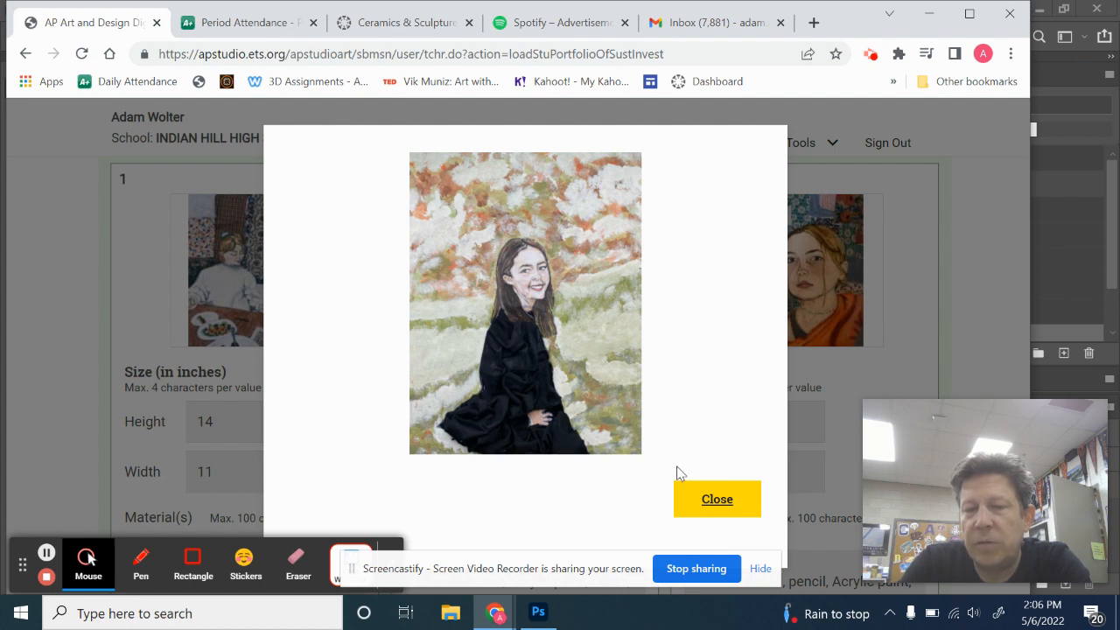
pyautogui.click(717, 499)
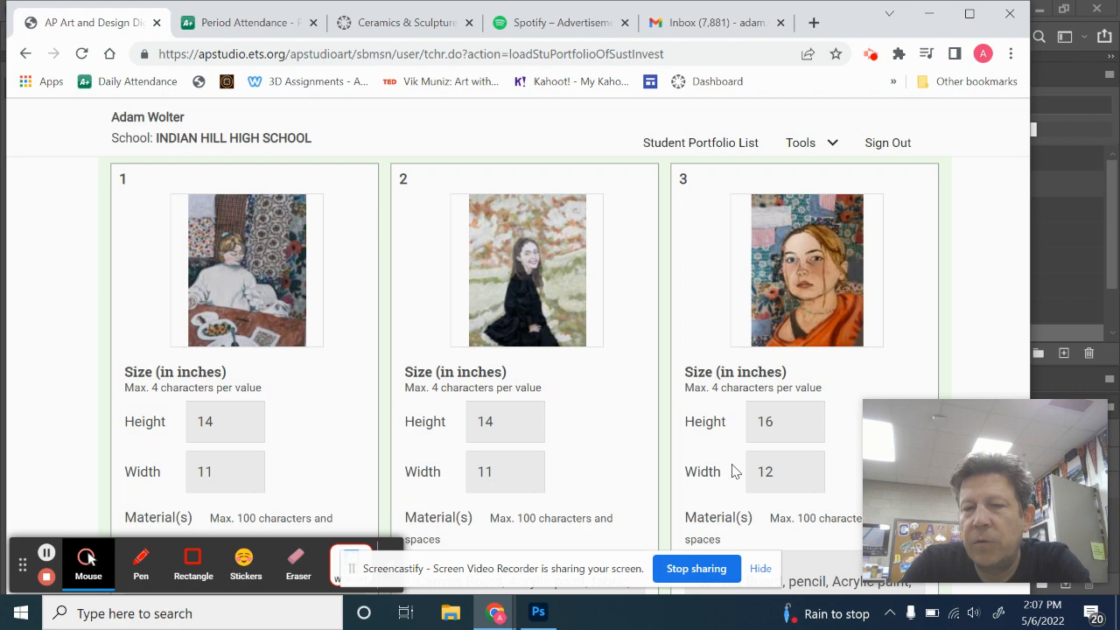
# Step: Enlarge image 3, the orange-clad portrait, then close it
pyautogui.click(807, 270)
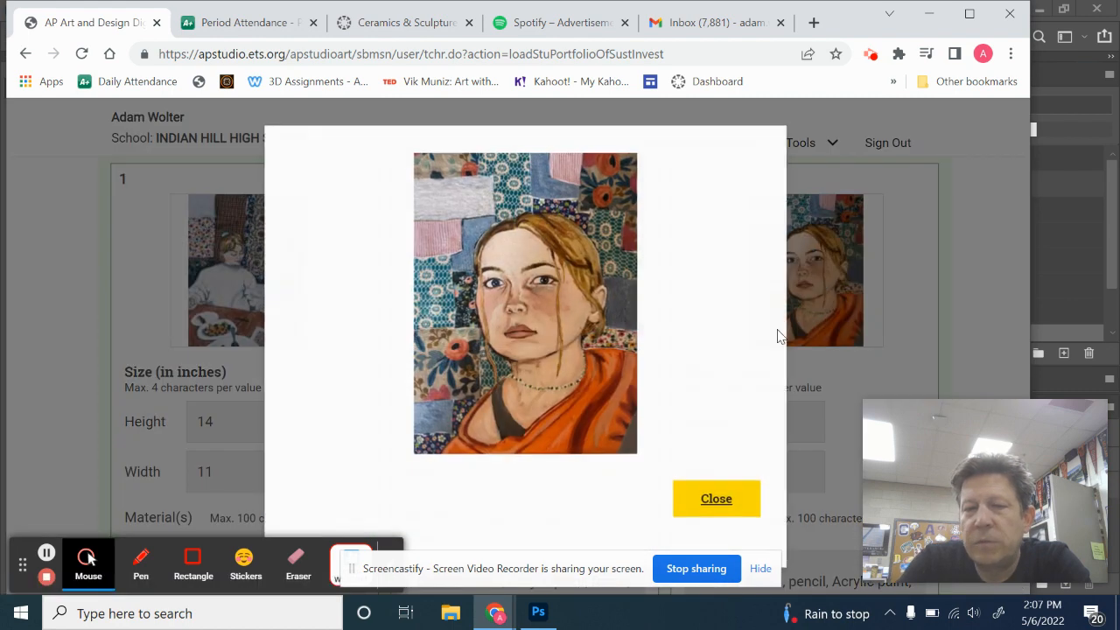
pyautogui.moveTo(549, 504)
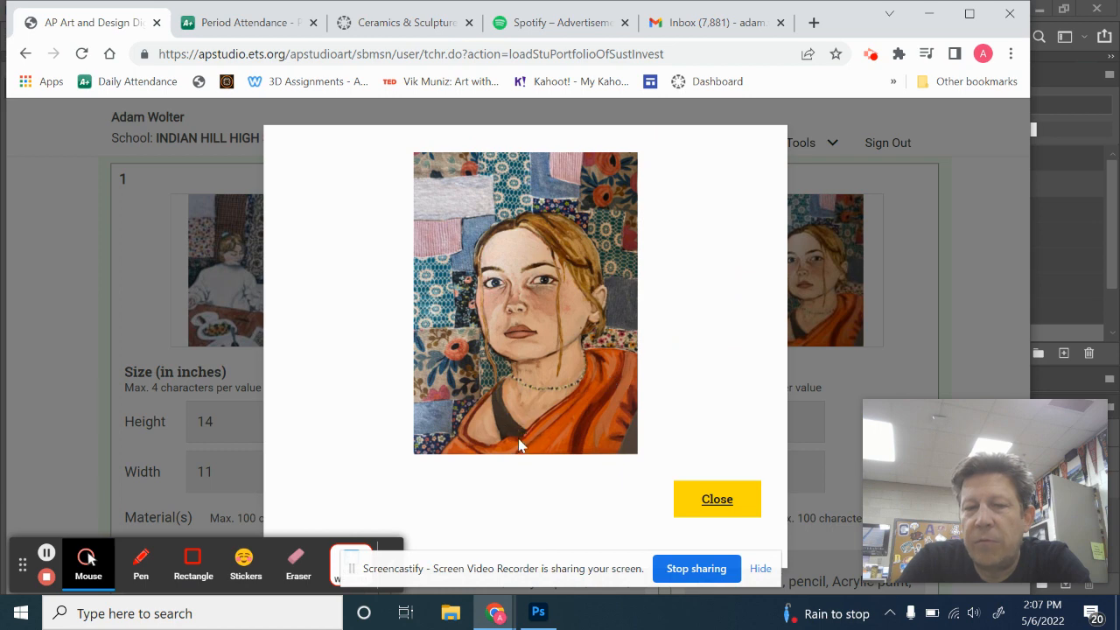
pyautogui.moveTo(577, 523)
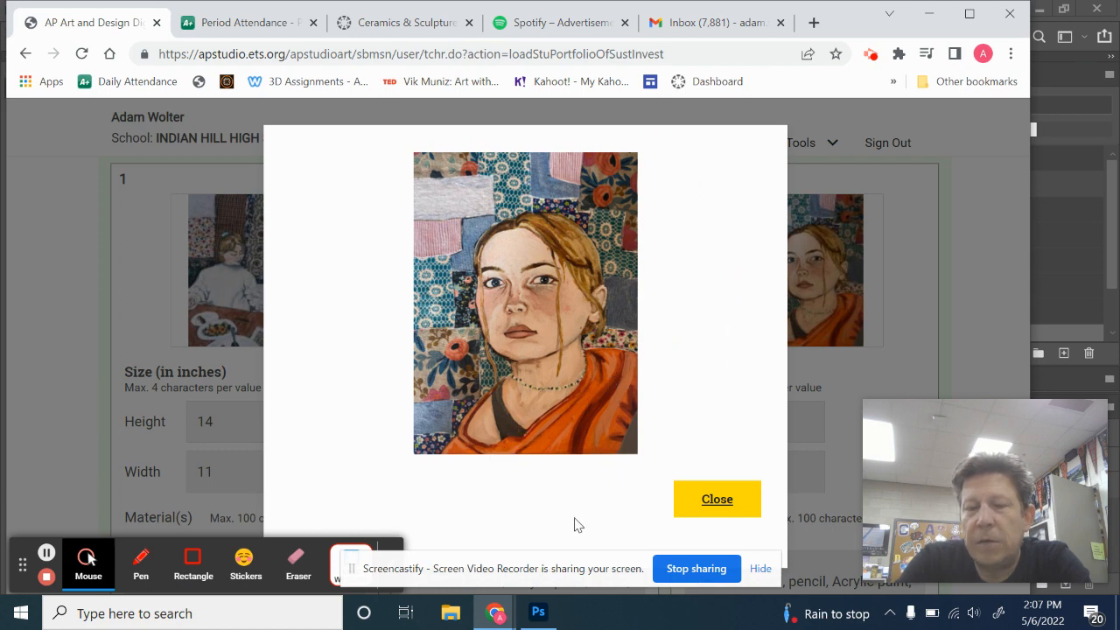
pyautogui.moveTo(507, 464)
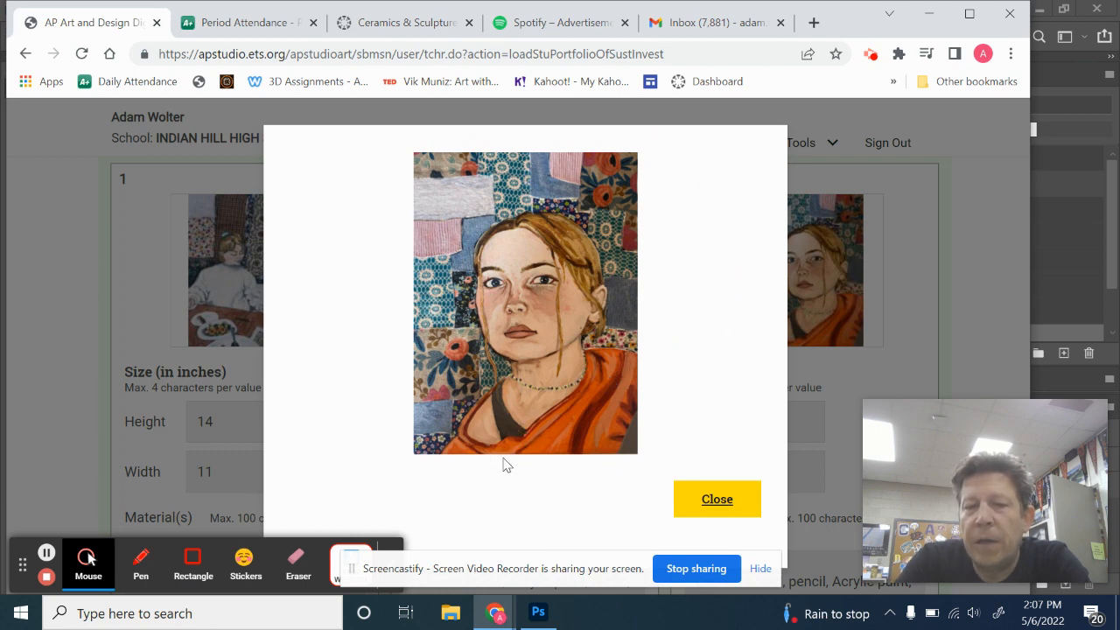
pyautogui.moveTo(625, 296)
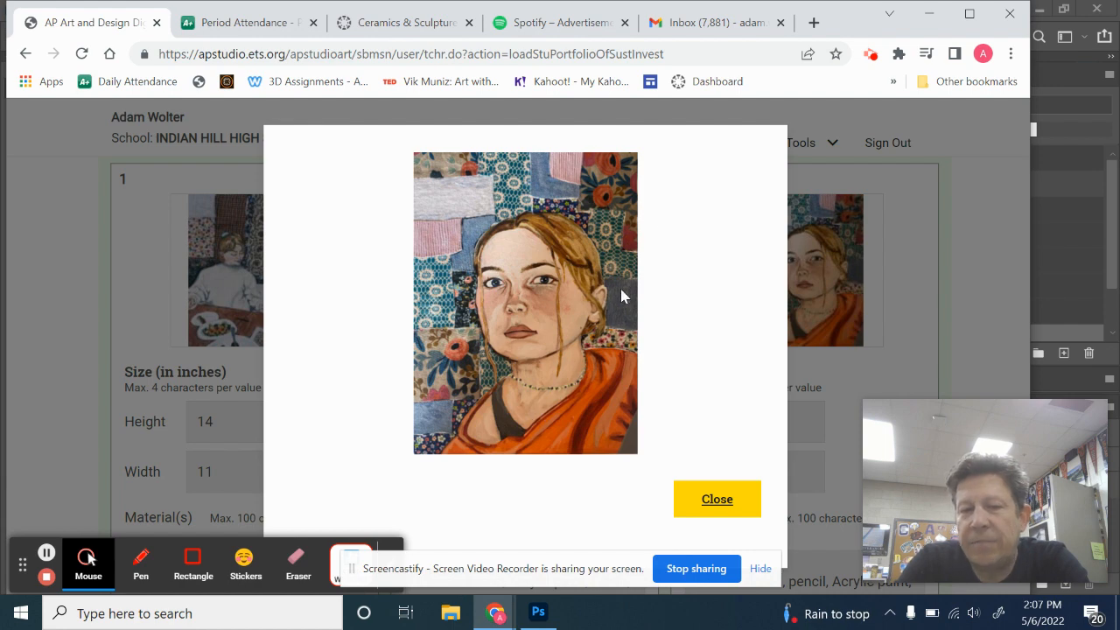
pyautogui.moveTo(535, 305)
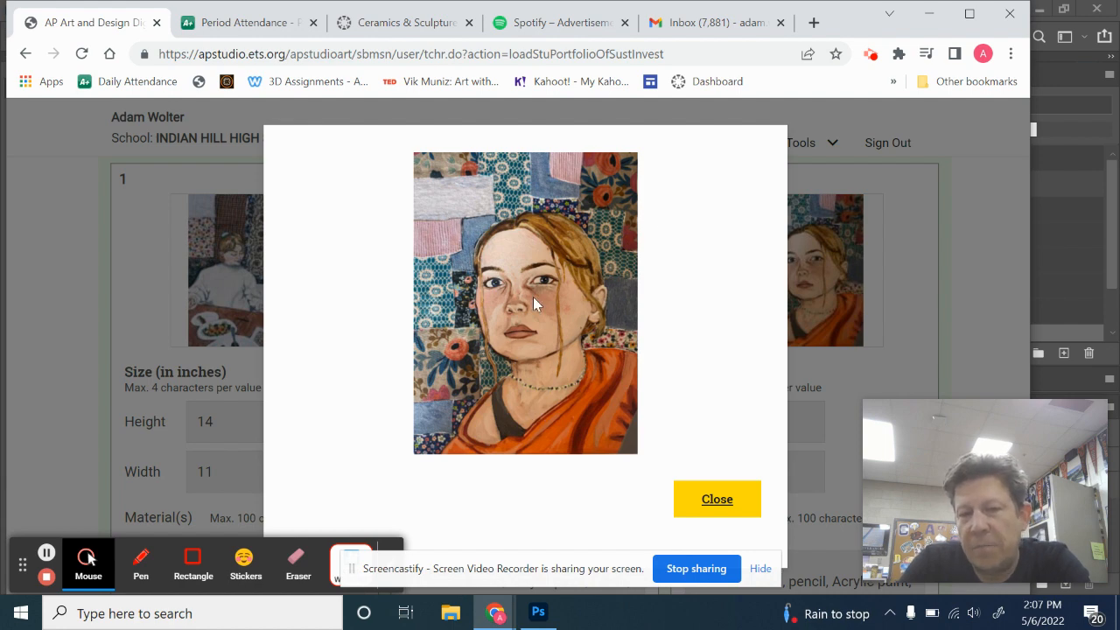
pyautogui.moveTo(570, 404)
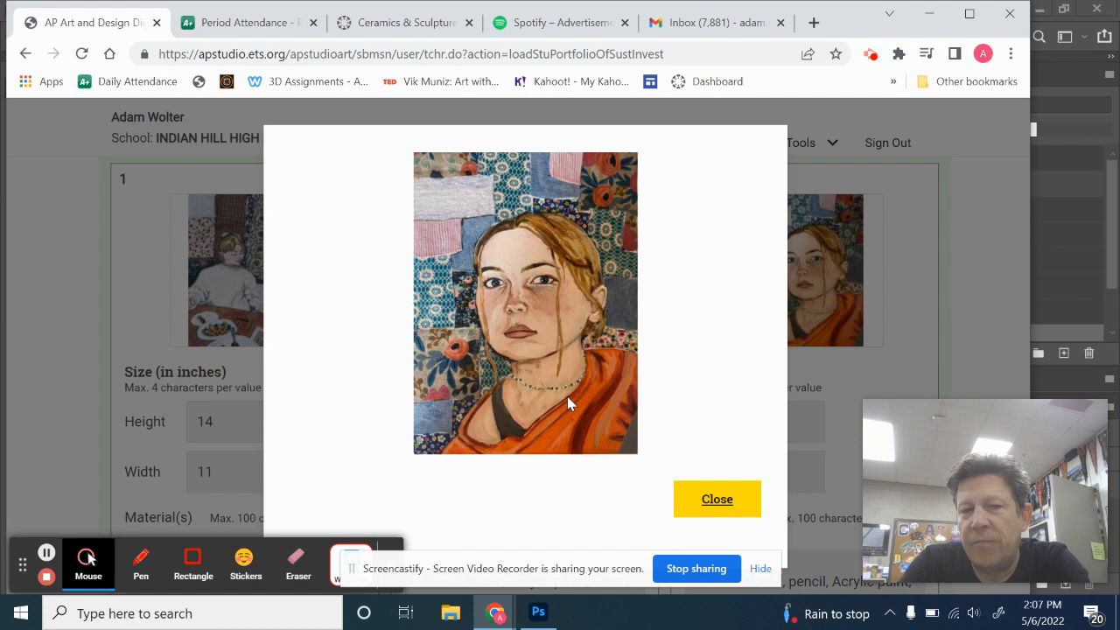
pyautogui.moveTo(717, 500)
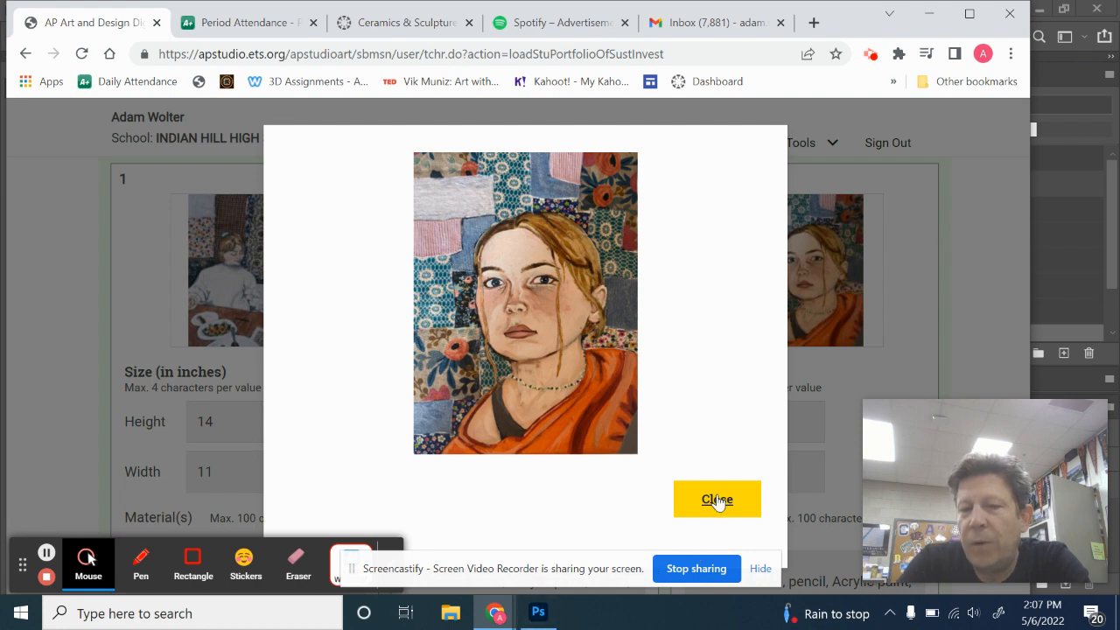
pyautogui.moveTo(480, 290)
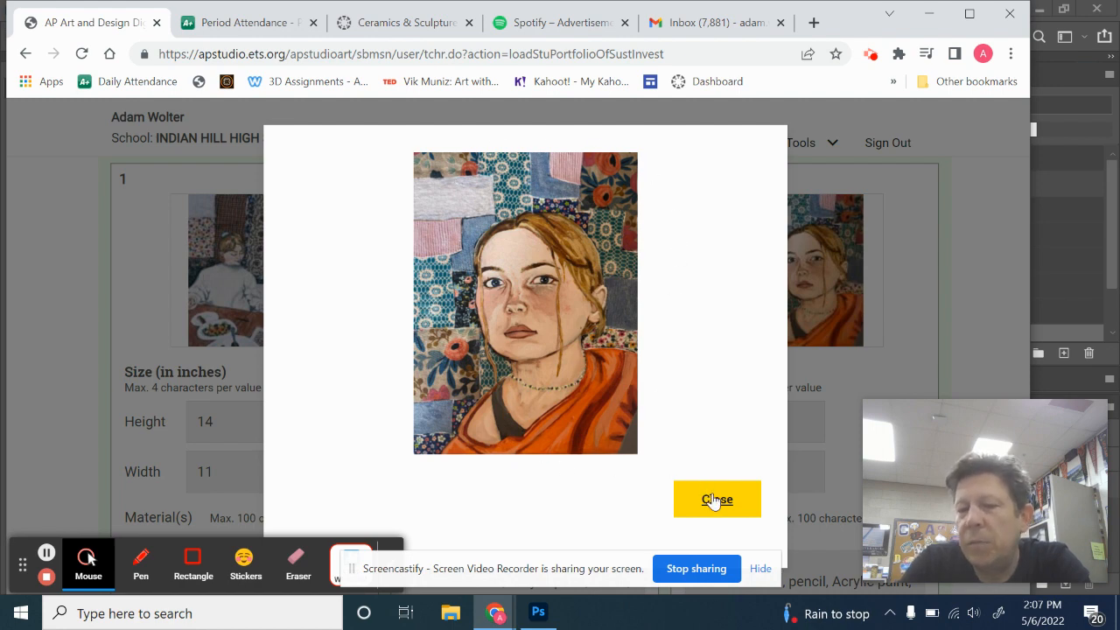
pyautogui.click(717, 499)
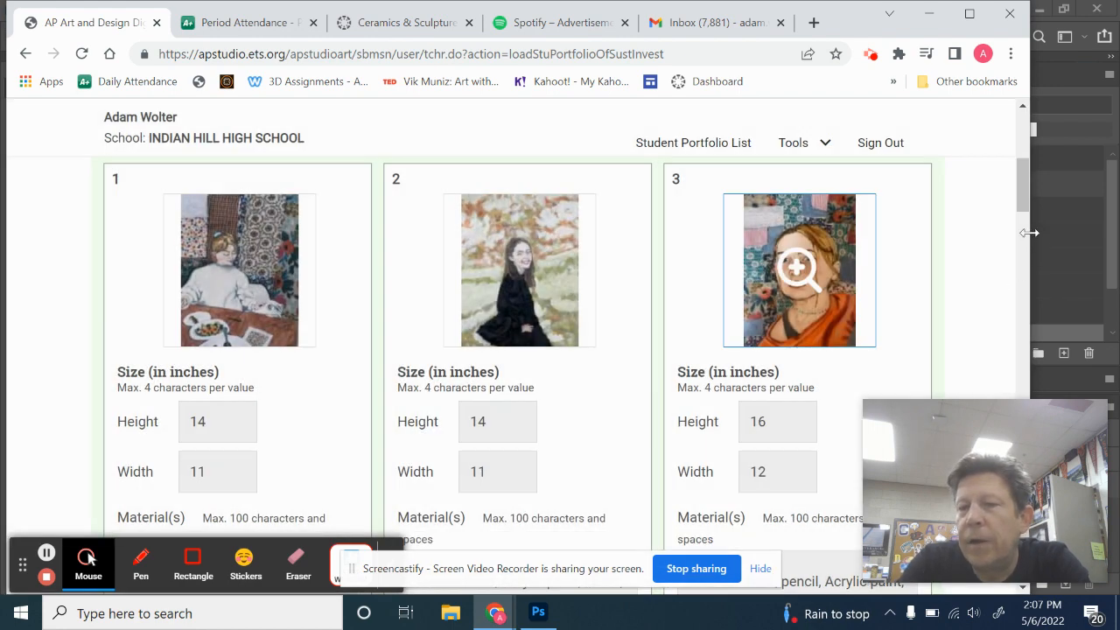
# Step: Enlarge and close images 4, 5 and 6: the fabric collage, close-up face and three friends
pyautogui.scroll(-3)
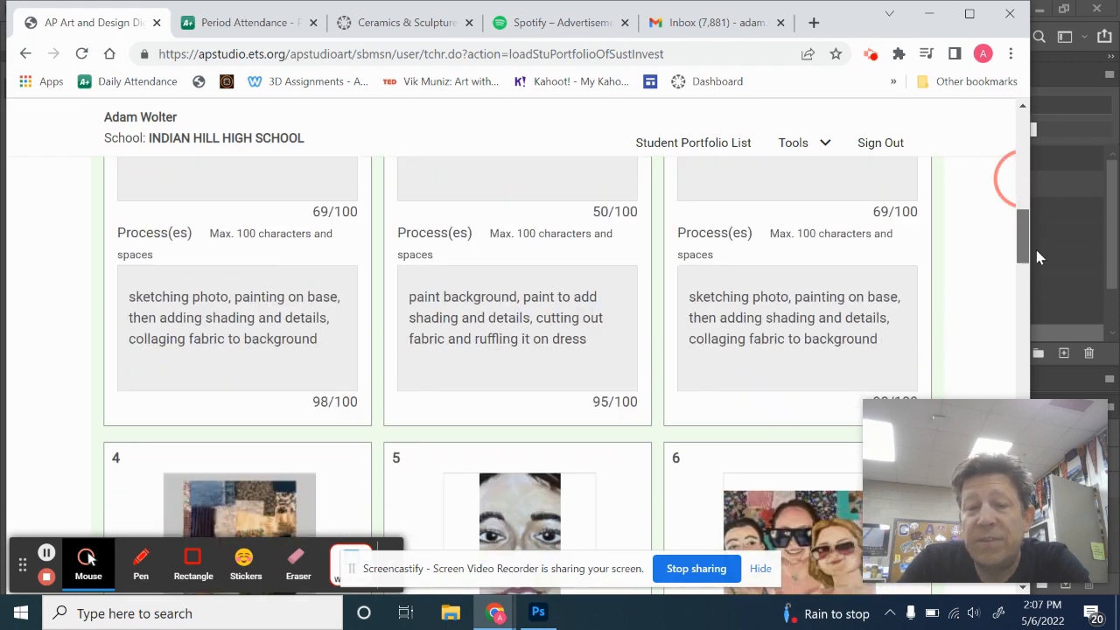
pyautogui.scroll(-3)
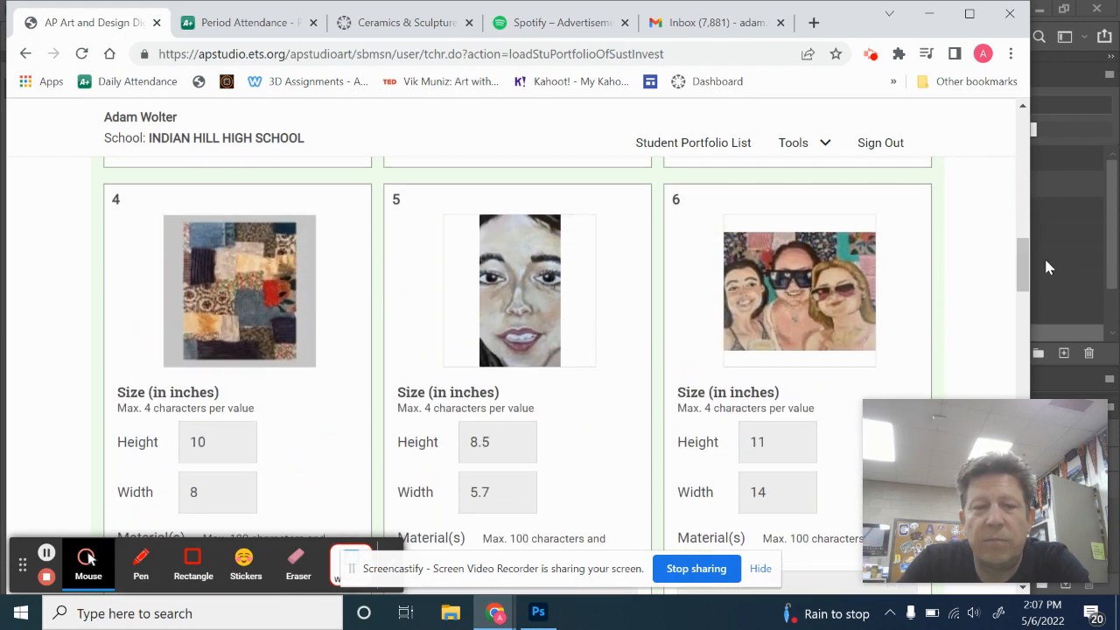
pyautogui.moveTo(229, 301)
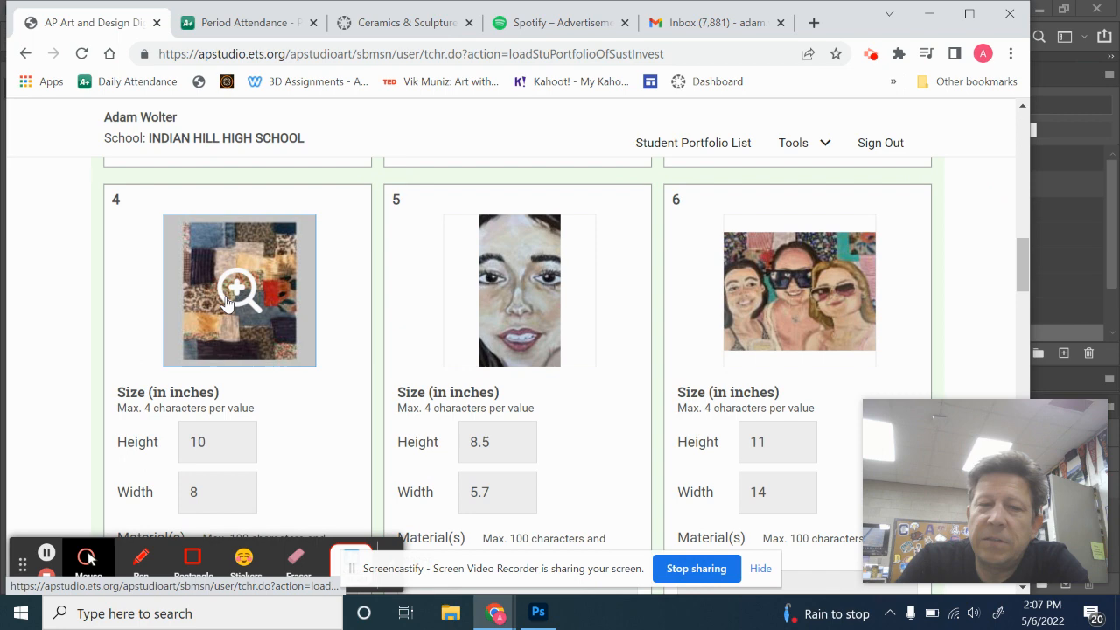
pyautogui.click(238, 290)
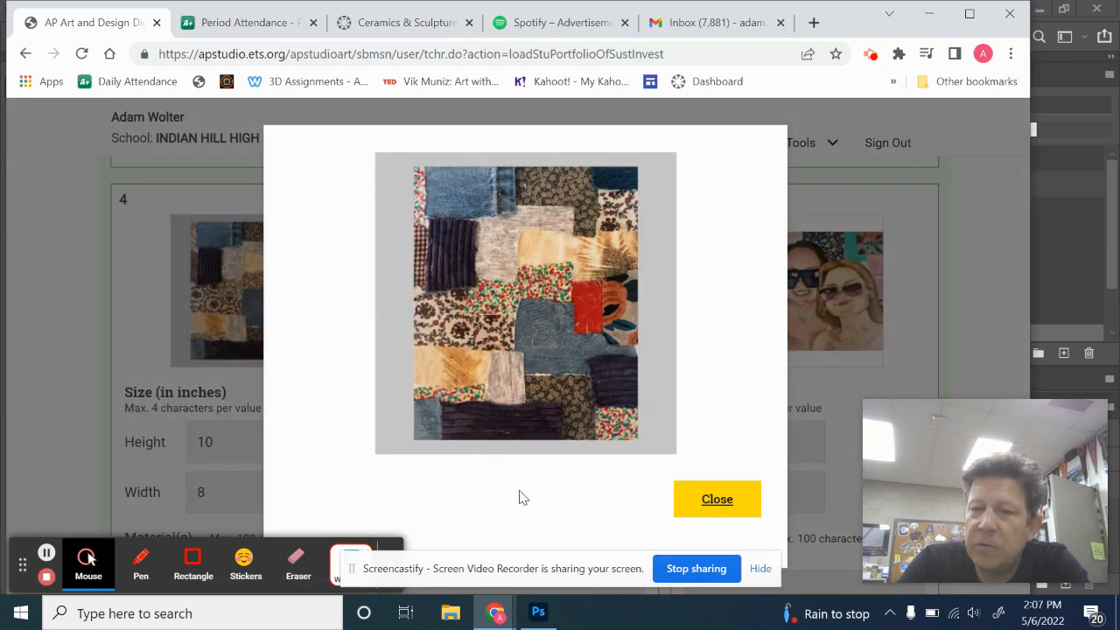
pyautogui.click(717, 499)
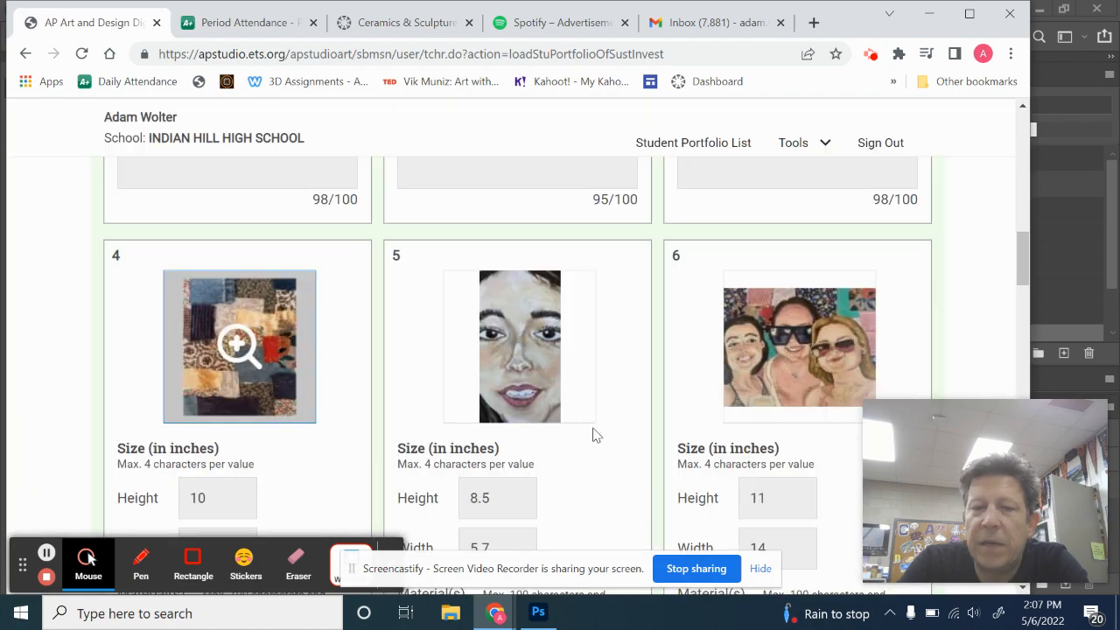
pyautogui.click(518, 346)
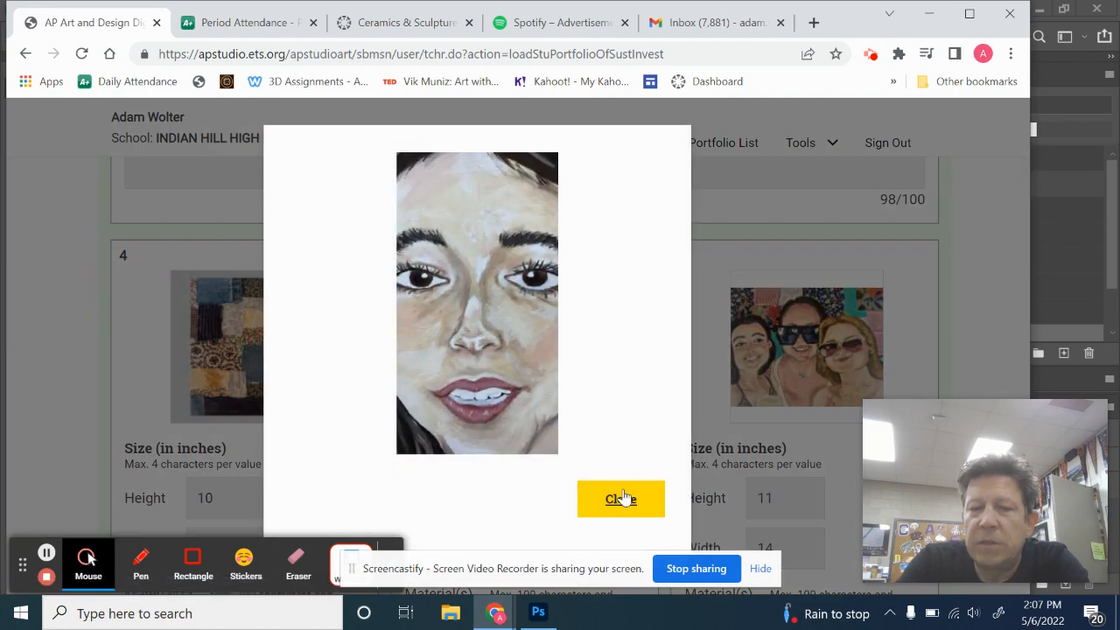
pyautogui.click(619, 498)
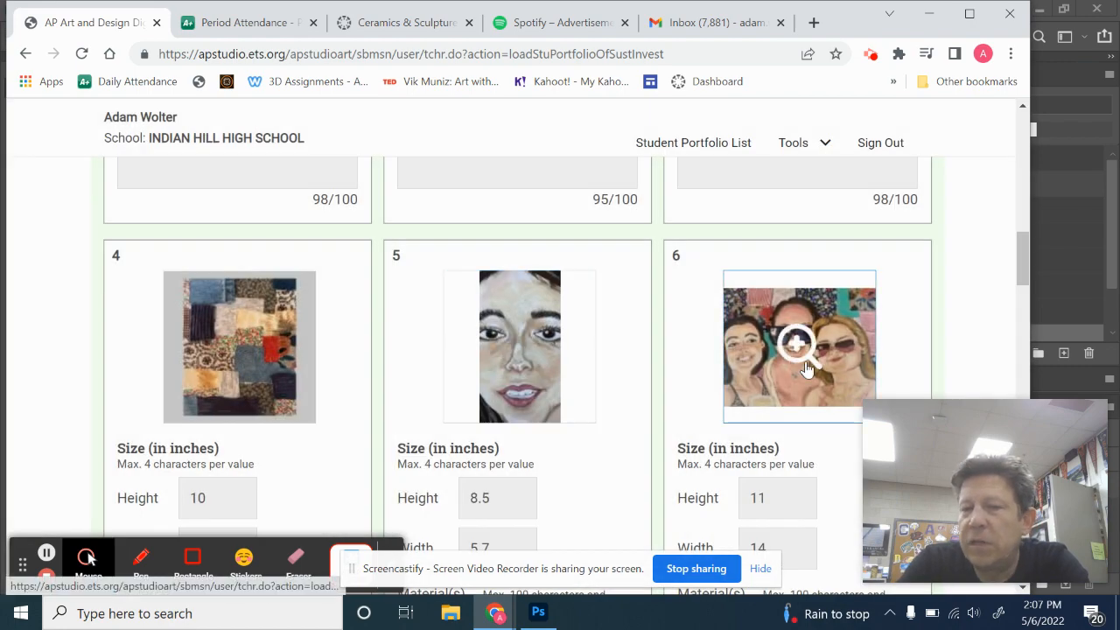
pyautogui.moveTo(796, 353)
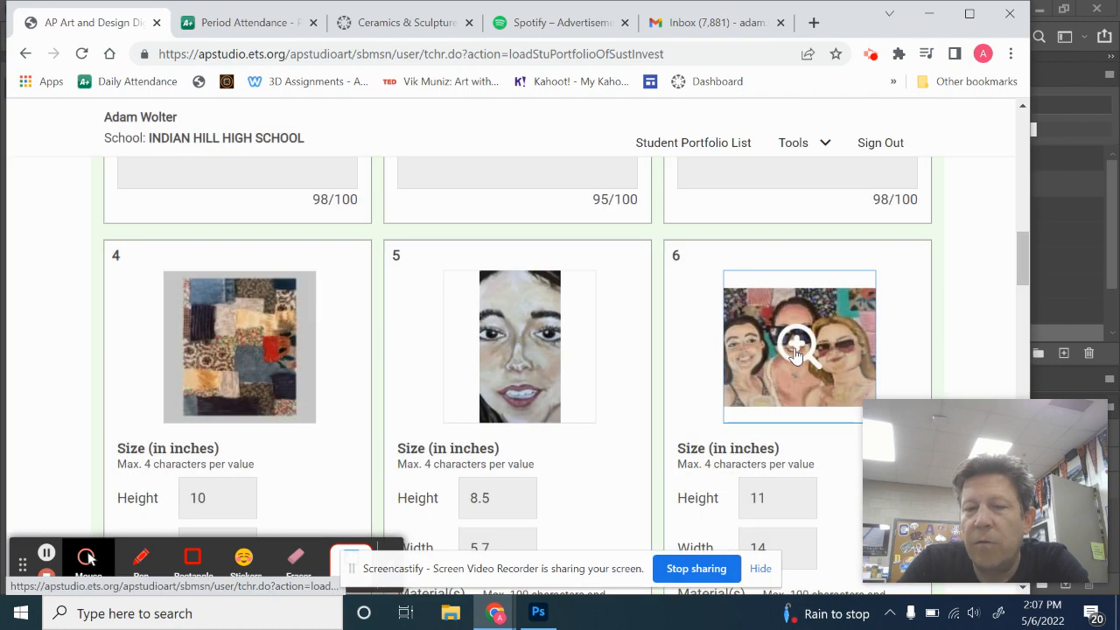
pyautogui.click(796, 346)
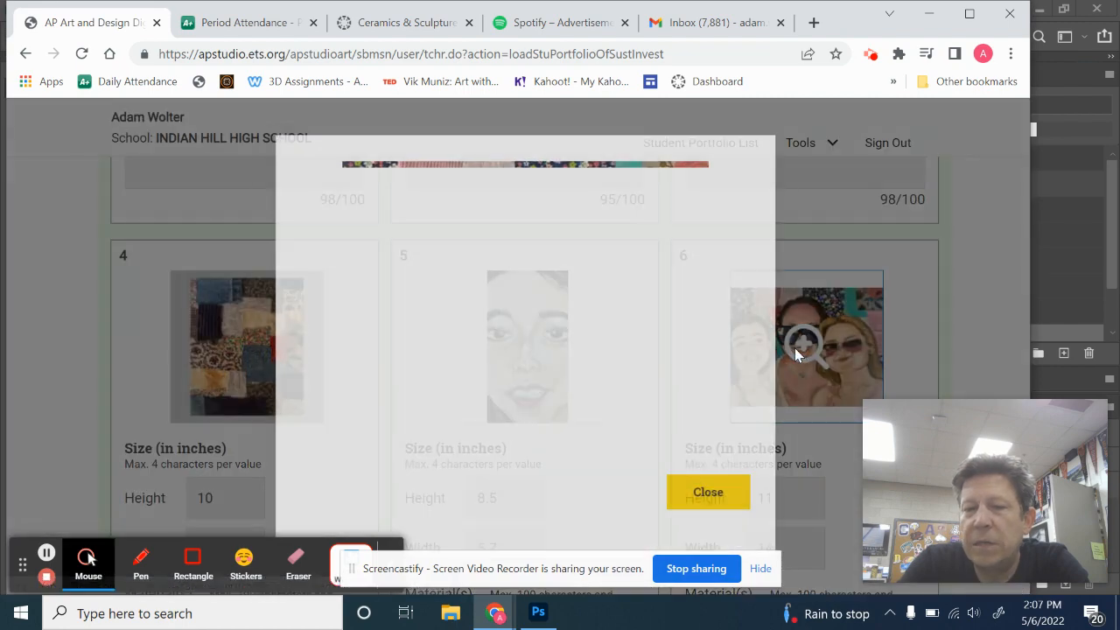
pyautogui.click(804, 346)
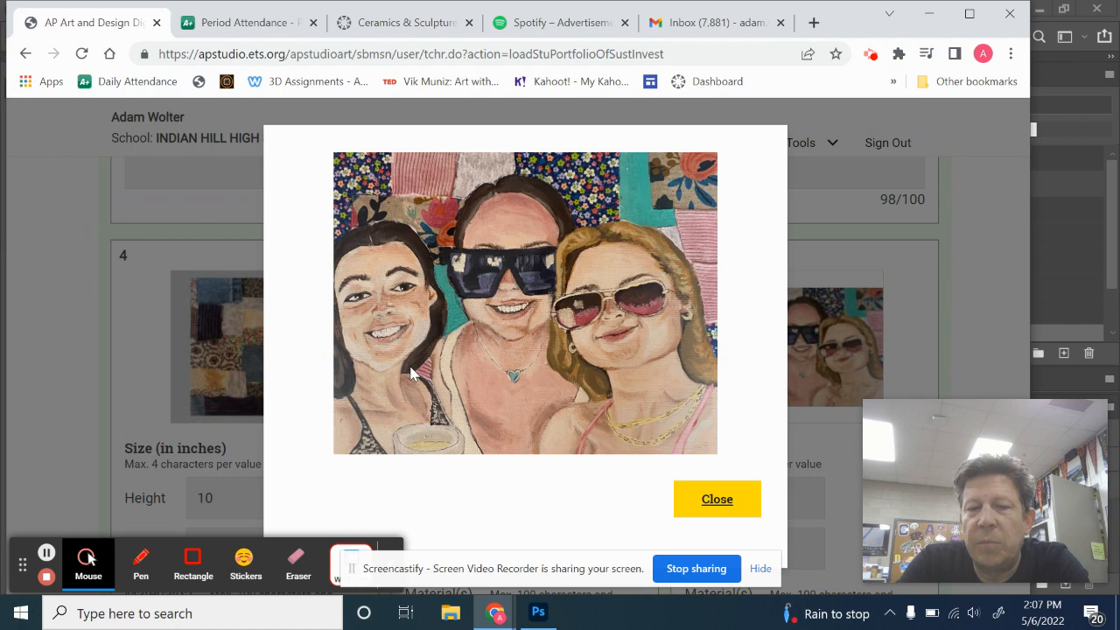
pyautogui.moveTo(348, 200)
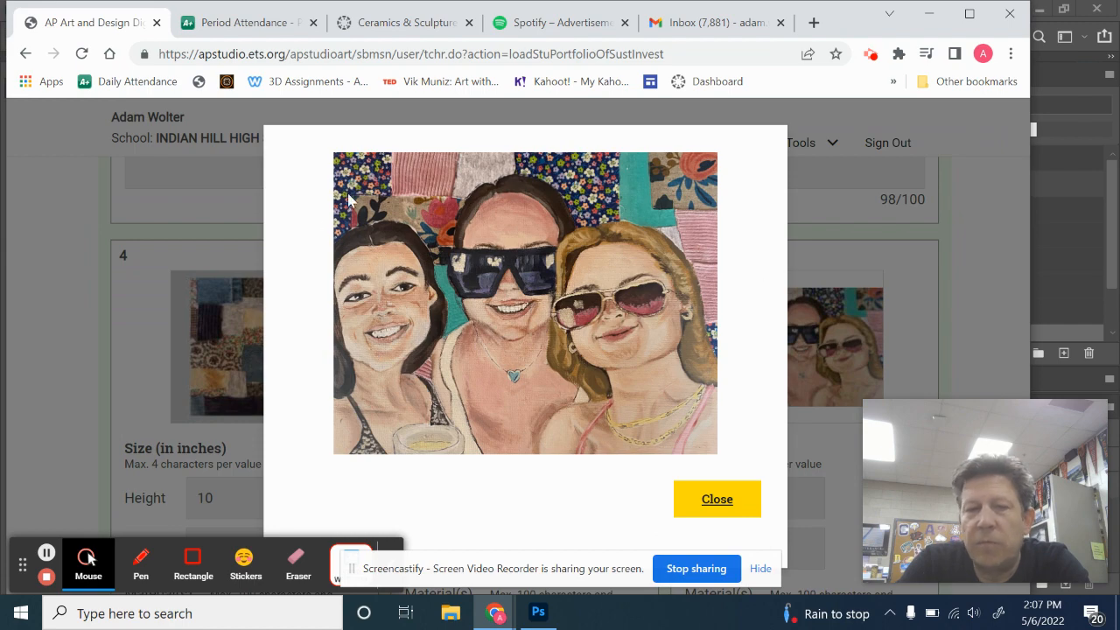
pyautogui.click(718, 498)
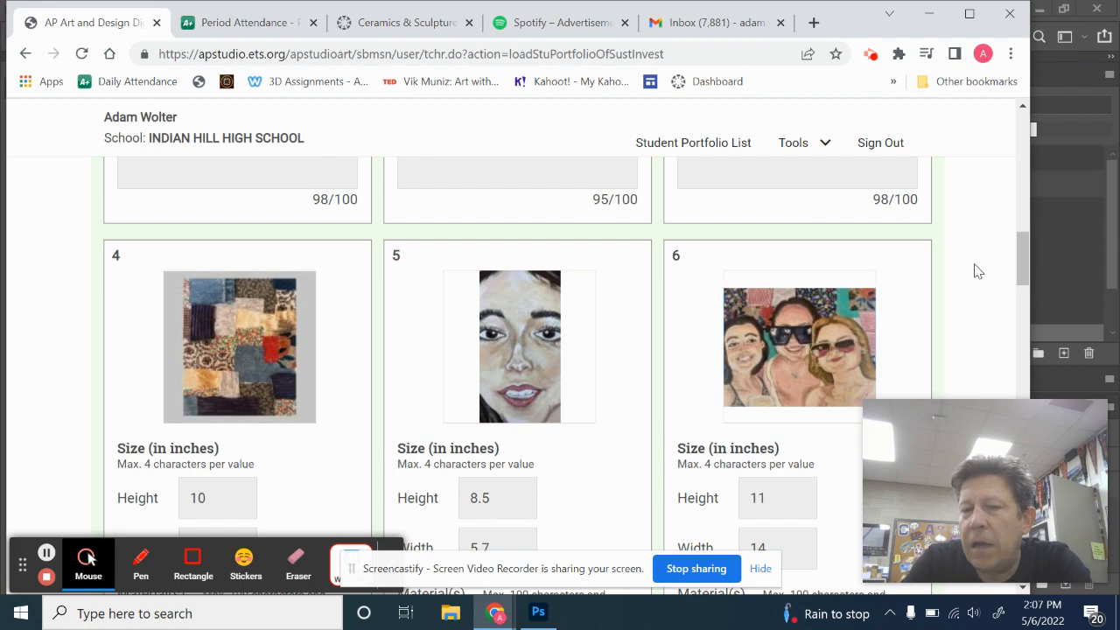
# Step: Enlarge and close image 7, the collage, and image 9, the girl with cats
pyautogui.scroll(-3)
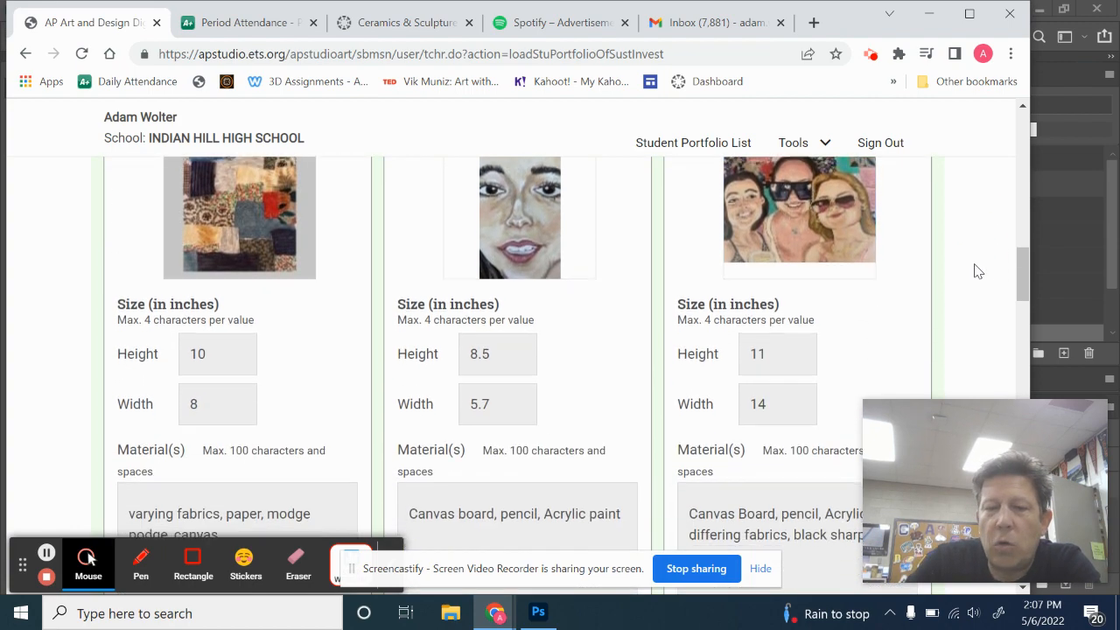
pyautogui.scroll(-3)
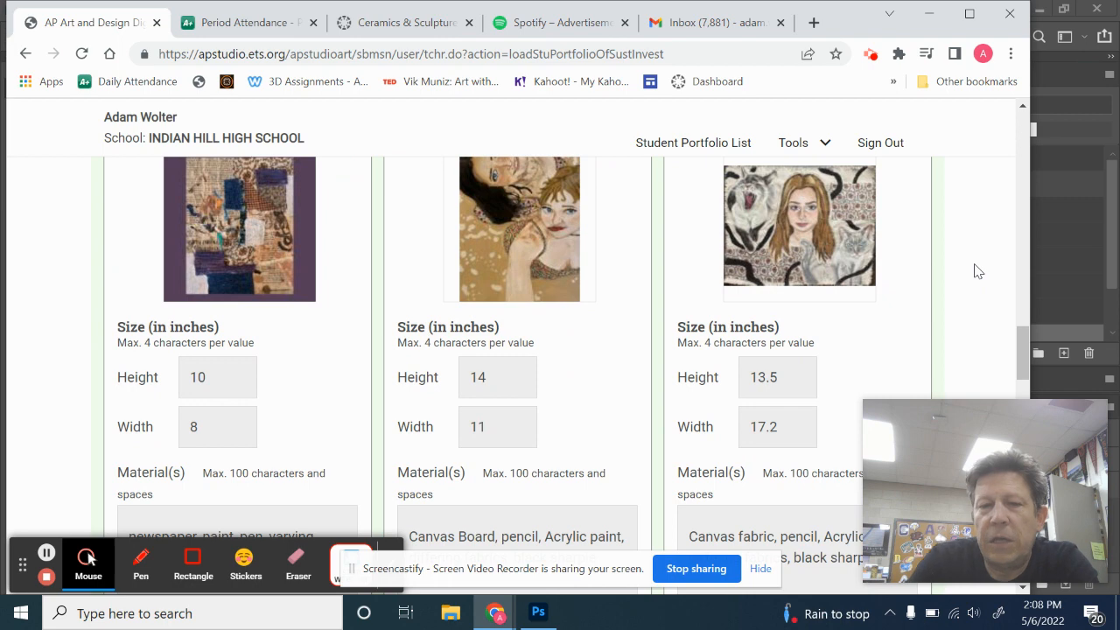
pyautogui.moveTo(256, 241)
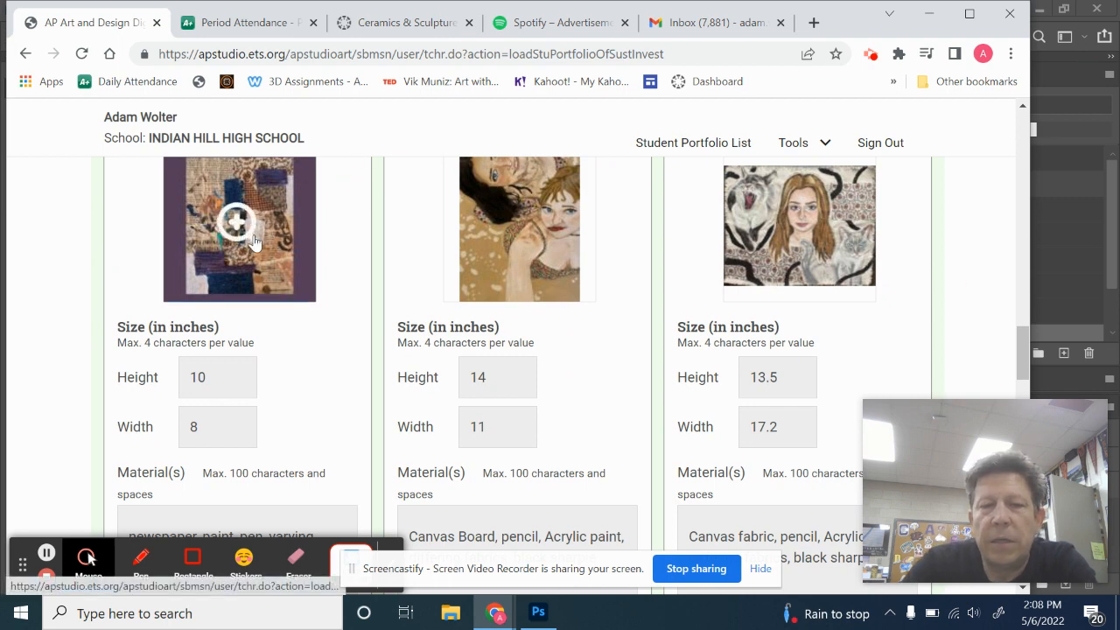
pyautogui.click(236, 223)
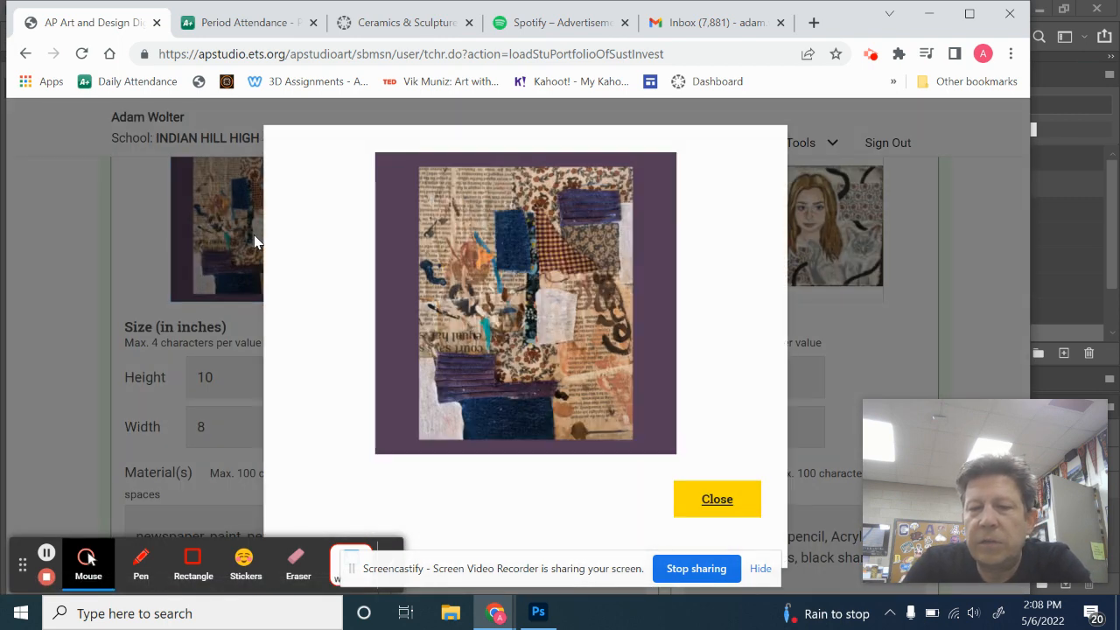
pyautogui.moveTo(430, 308)
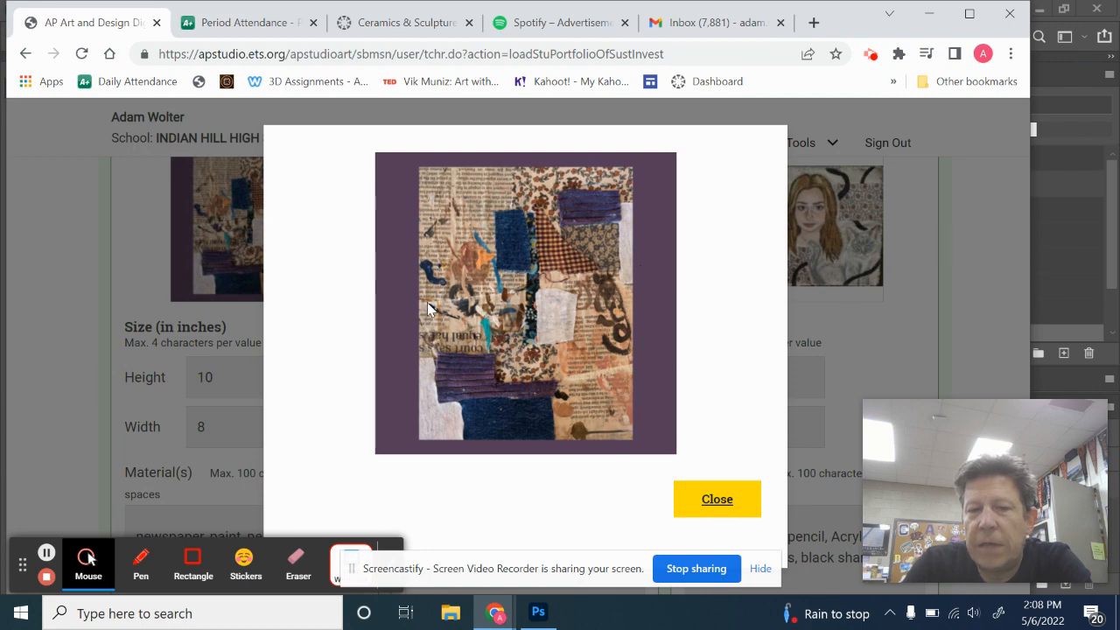
pyautogui.click(717, 498)
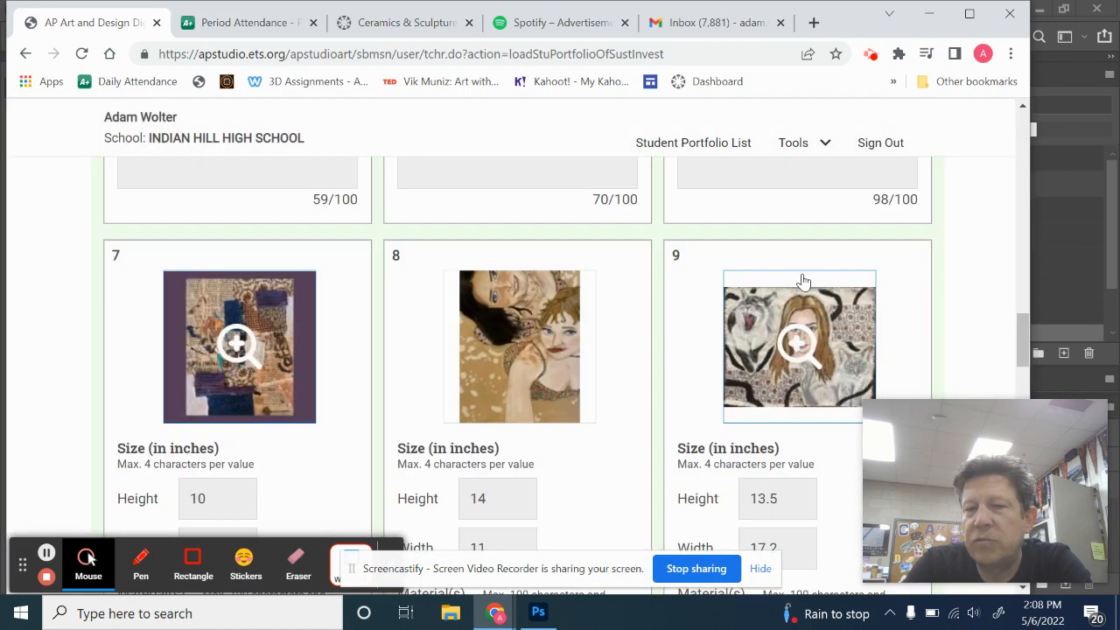
pyautogui.click(800, 346)
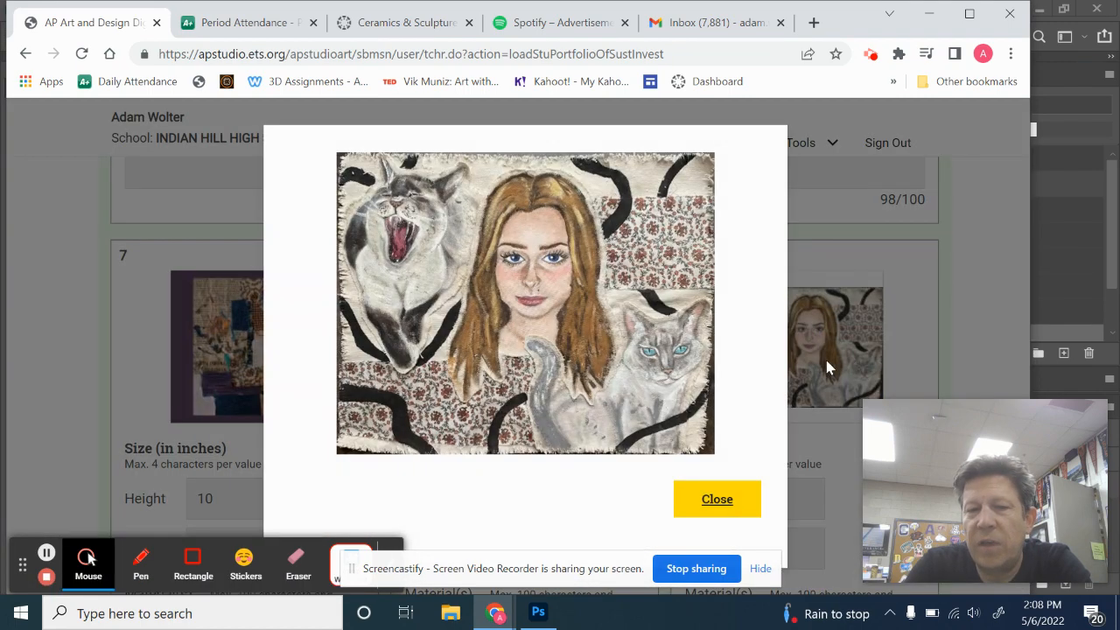
pyautogui.click(718, 499)
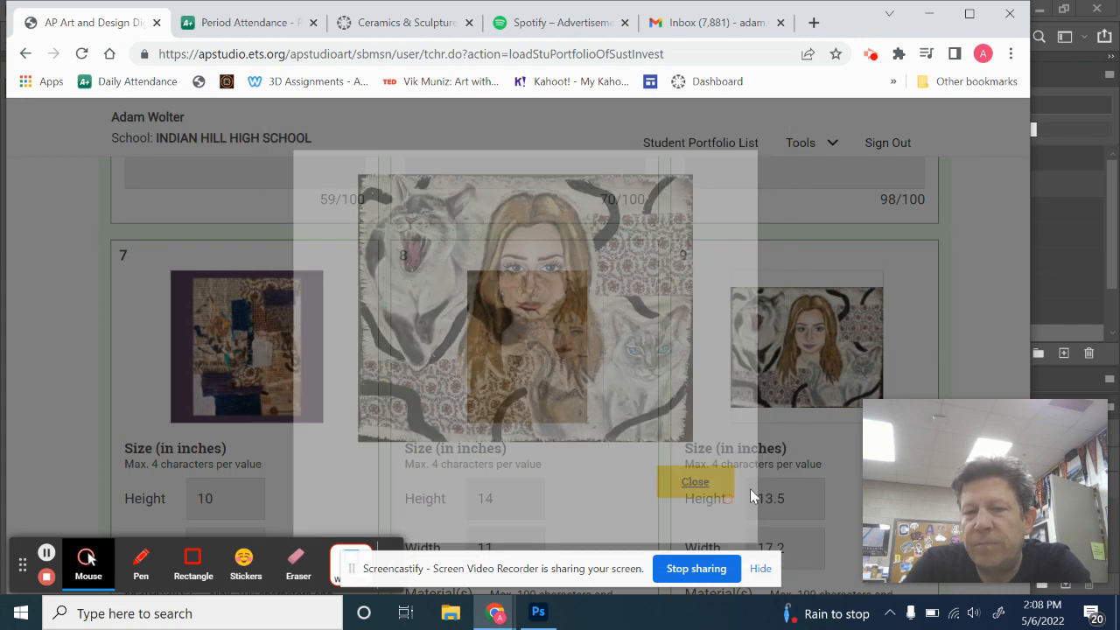
pyautogui.click(695, 481)
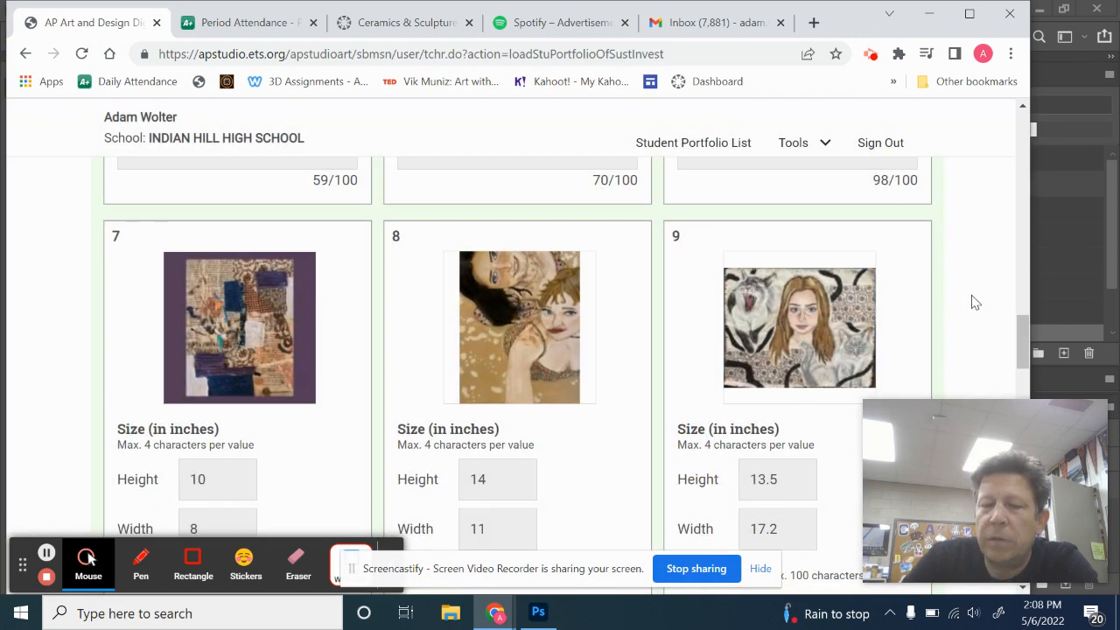
pyautogui.scroll(-3)
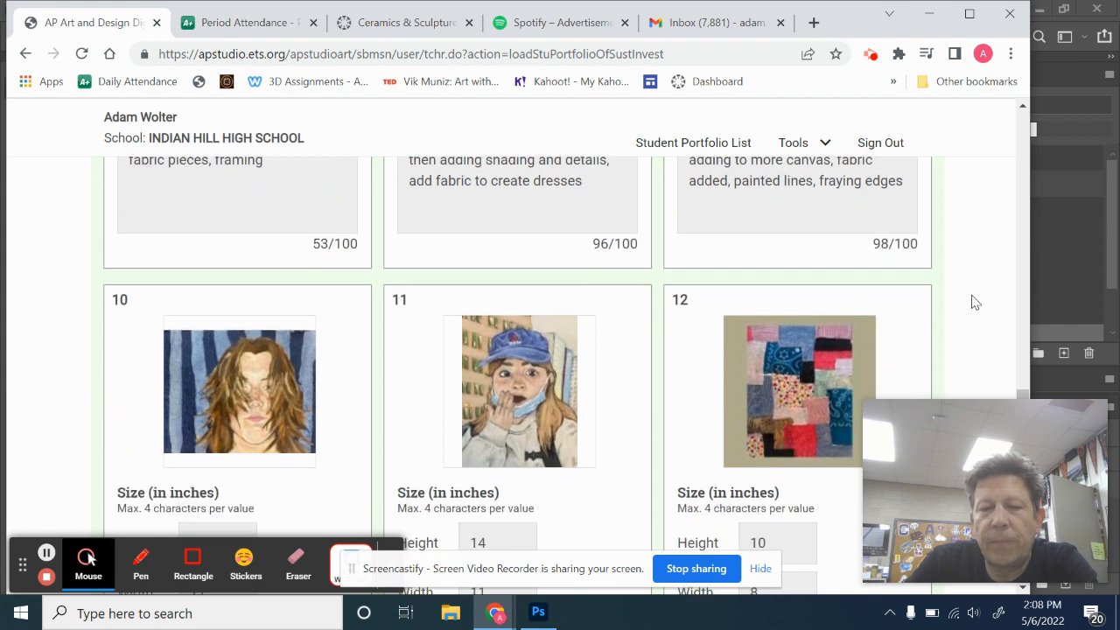
pyautogui.scroll(-3)
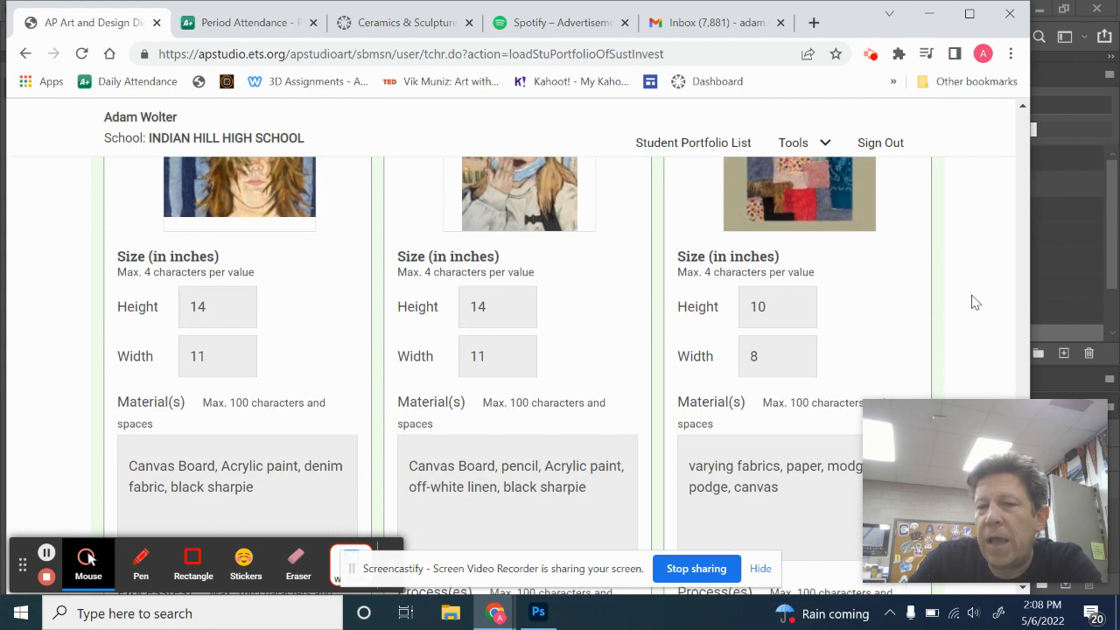
pyautogui.scroll(-3)
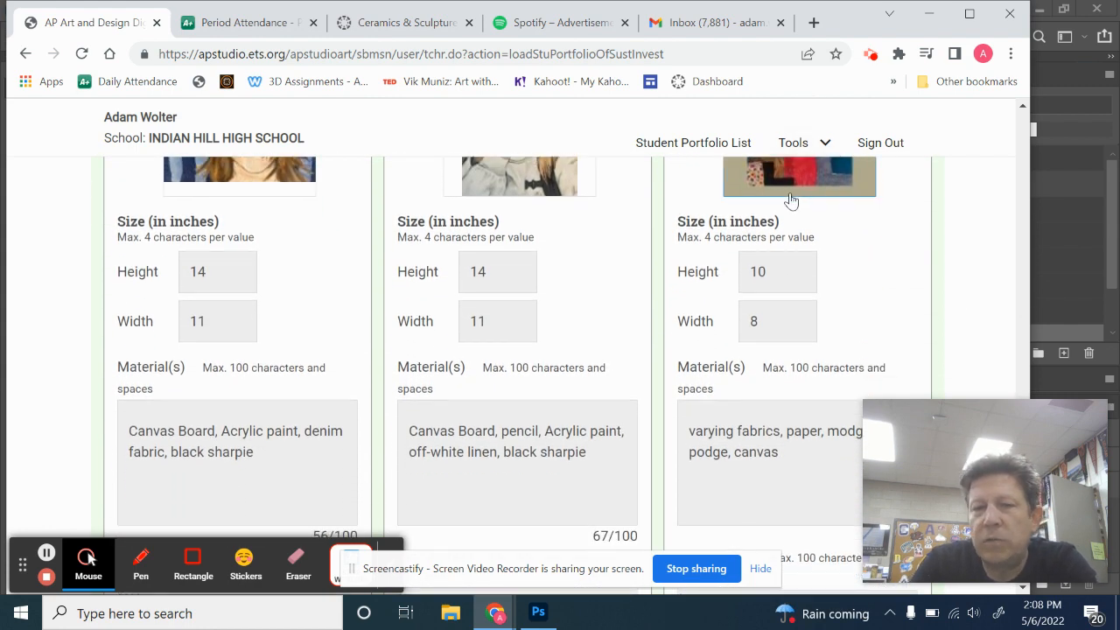
pyautogui.click(798, 175)
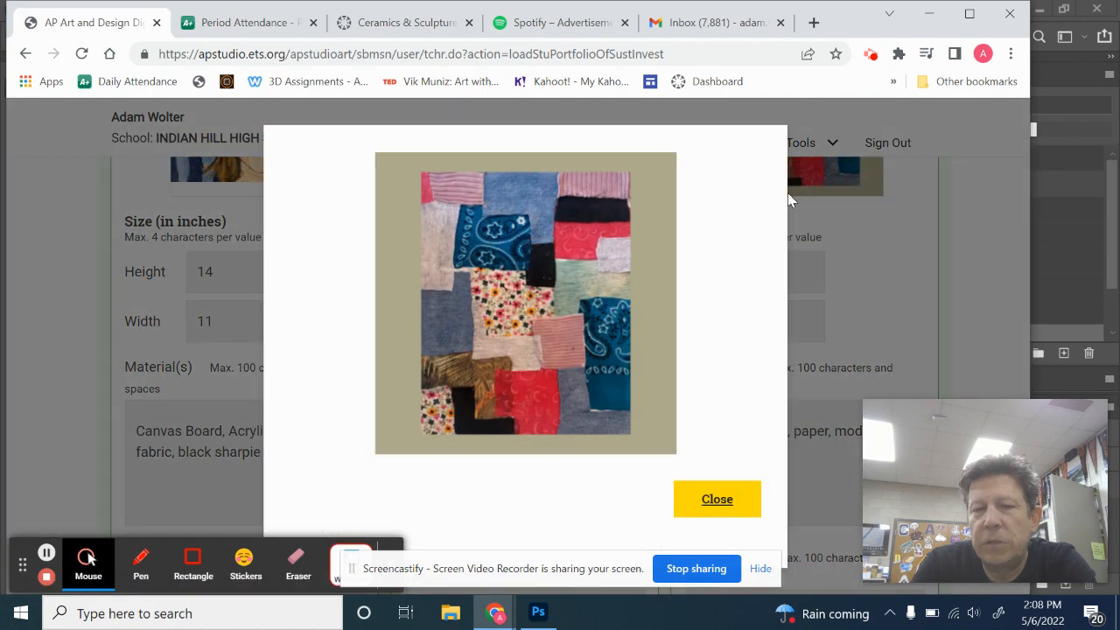
pyautogui.click(717, 499)
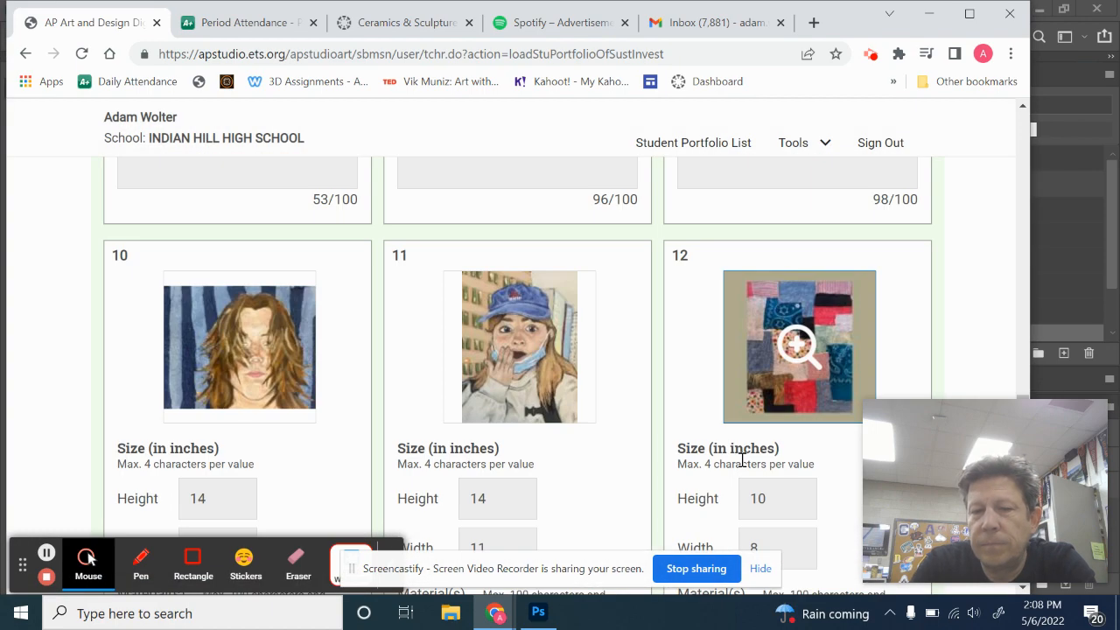
pyautogui.scroll(-3)
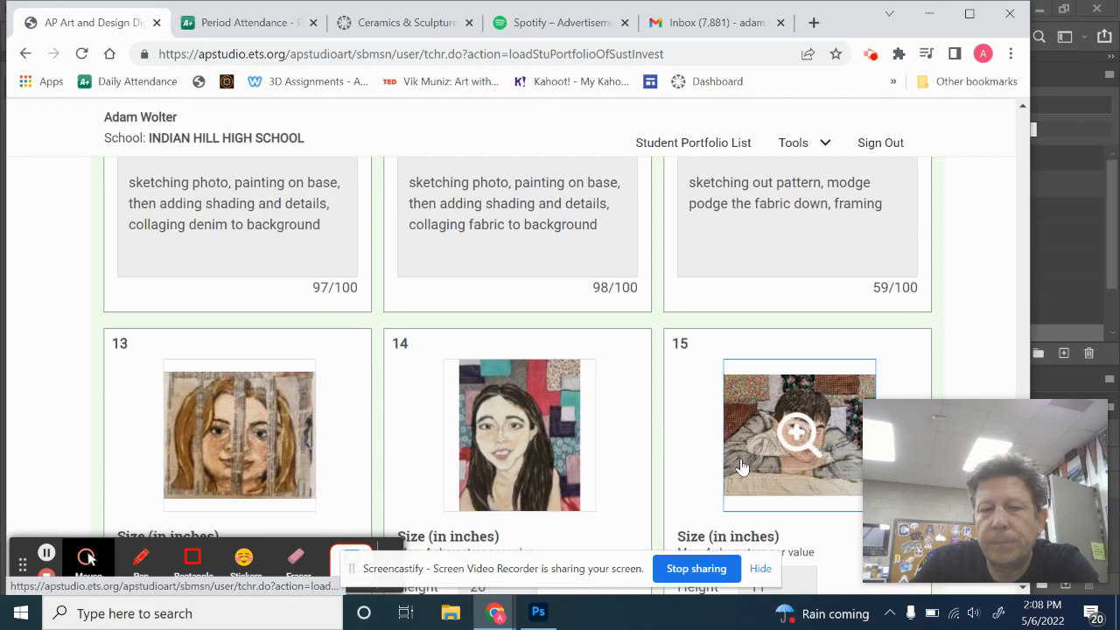
pyautogui.scroll(-3)
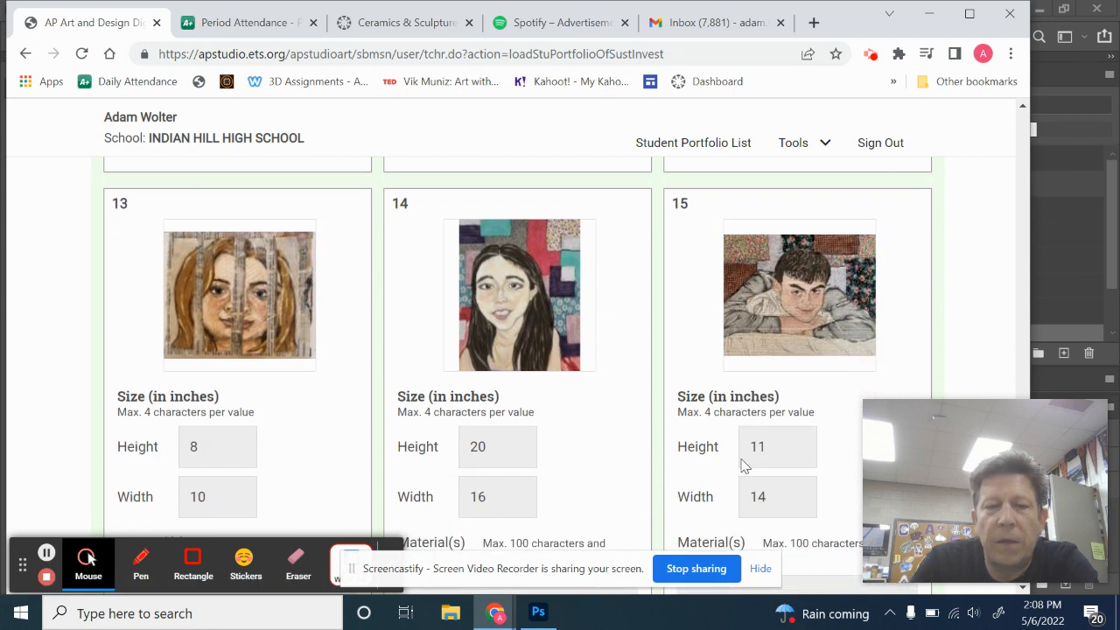
pyautogui.moveTo(227, 294)
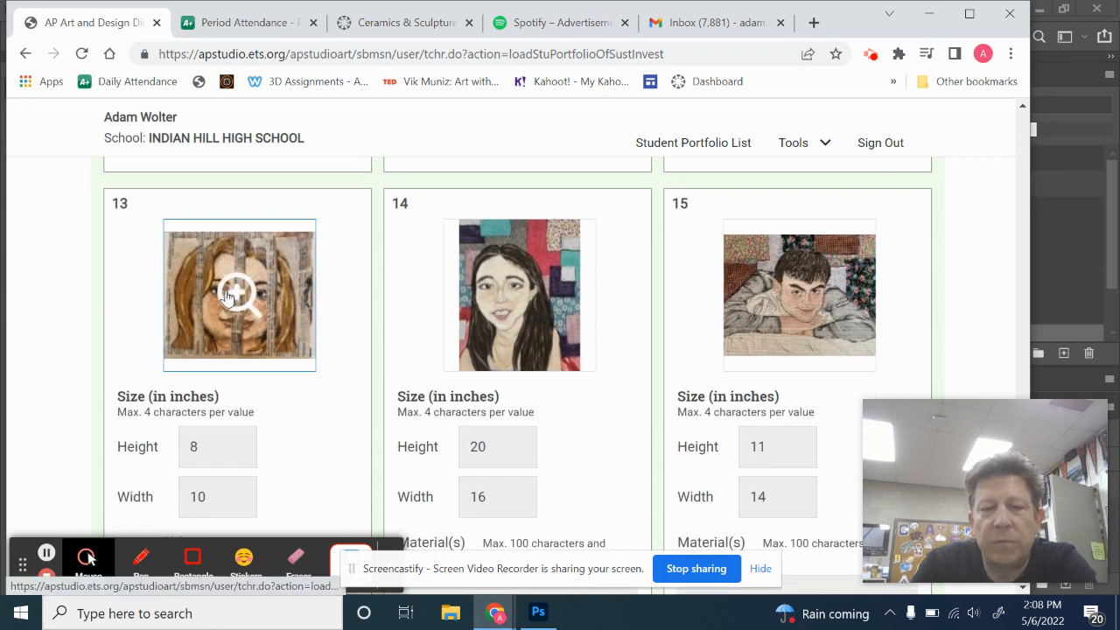
pyautogui.click(238, 294)
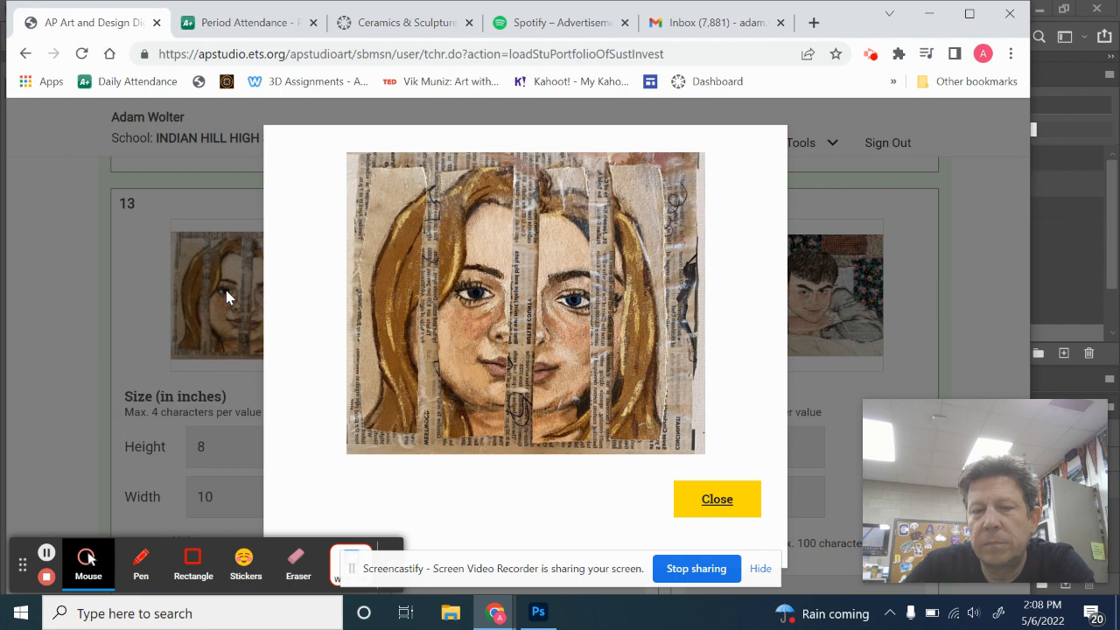
pyautogui.click(717, 499)
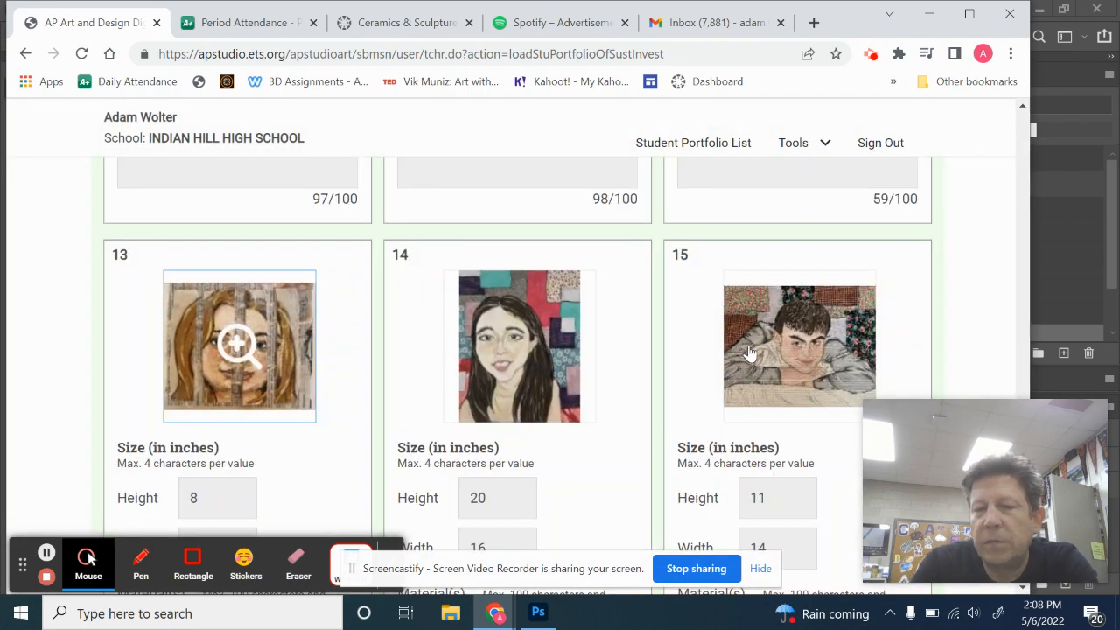
pyautogui.scroll(-3)
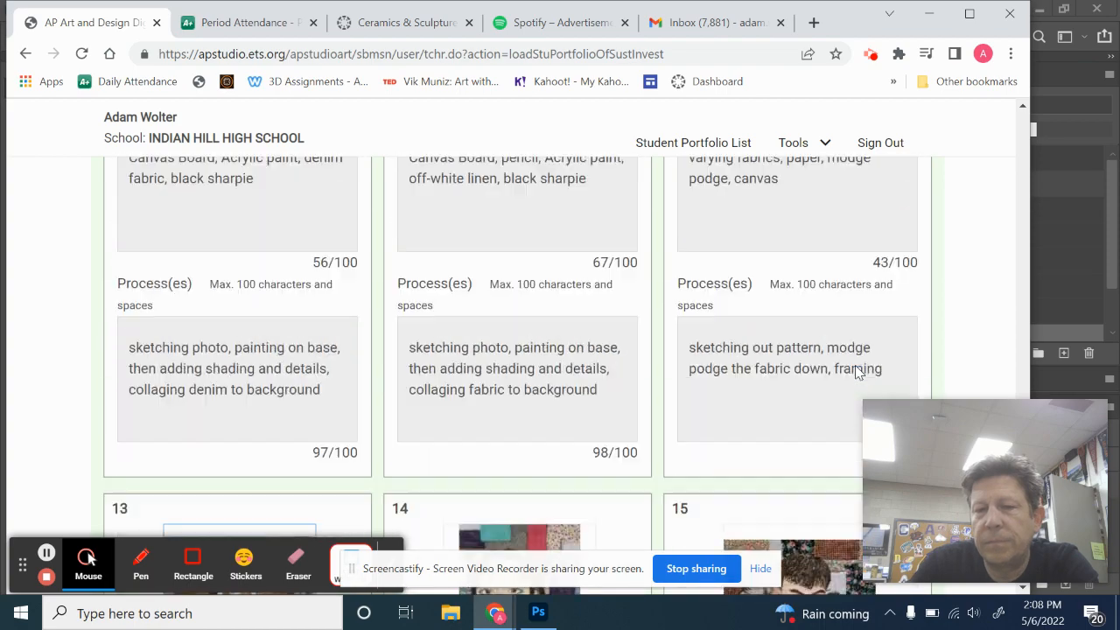
# Step: Switch from the image grid to the student's Selected Works section
pyautogui.scroll(-3)
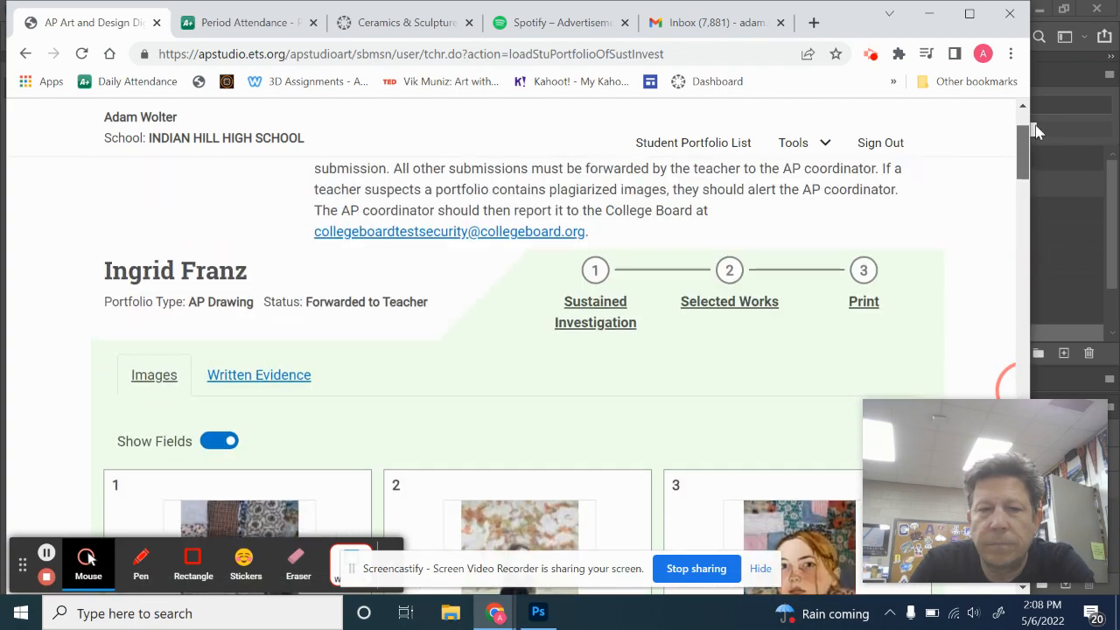
pyautogui.scroll(3)
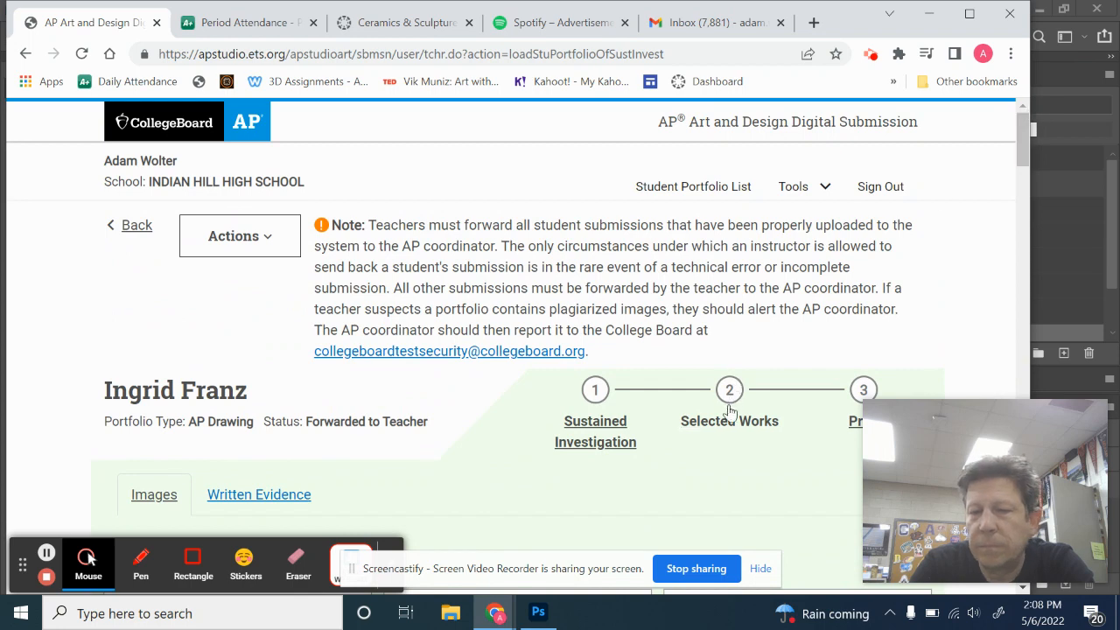
pyautogui.click(727, 420)
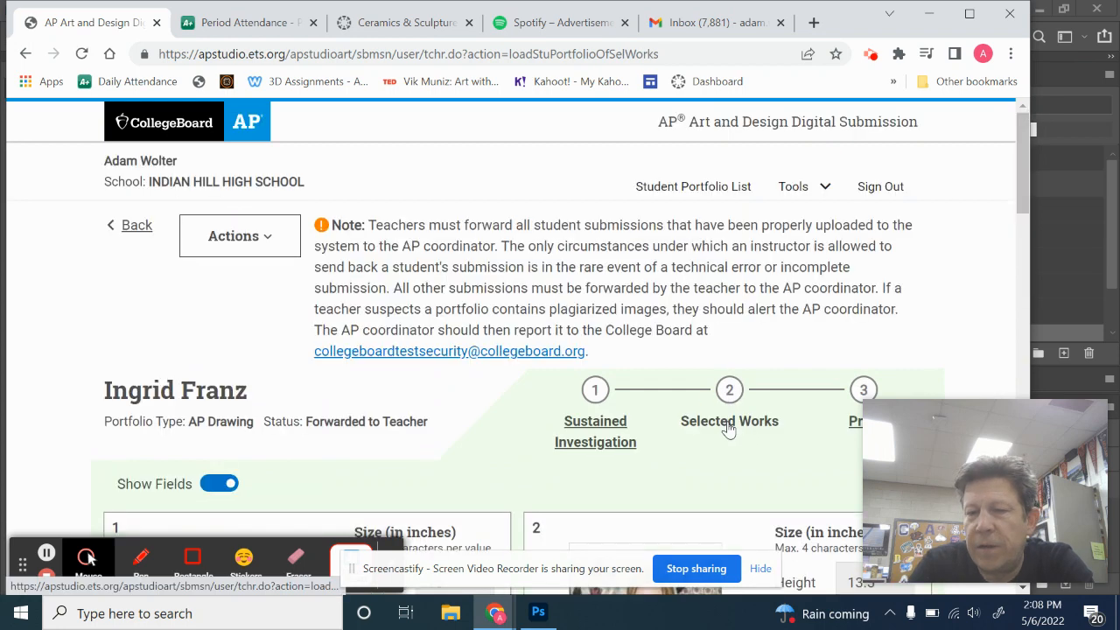
pyautogui.scroll(-3)
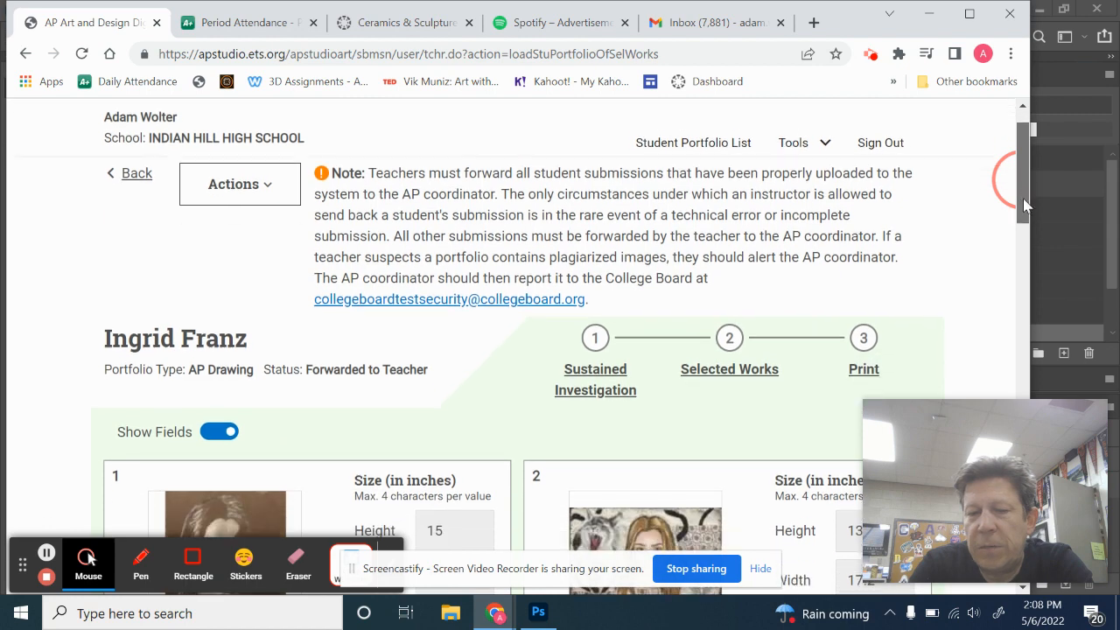
pyautogui.scroll(-3)
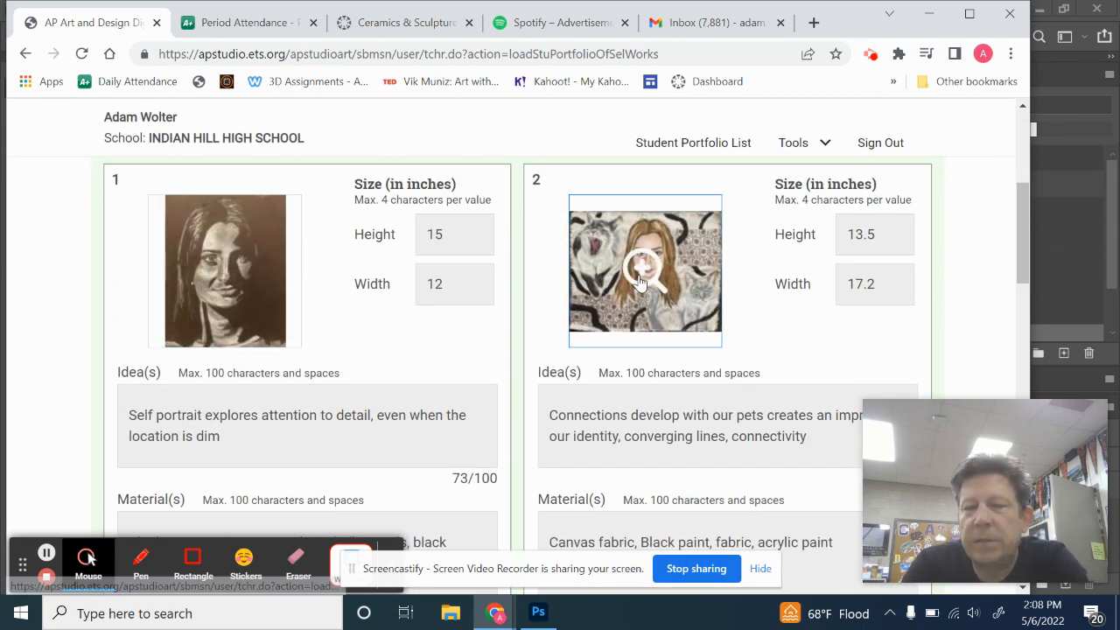
pyautogui.scroll(-3)
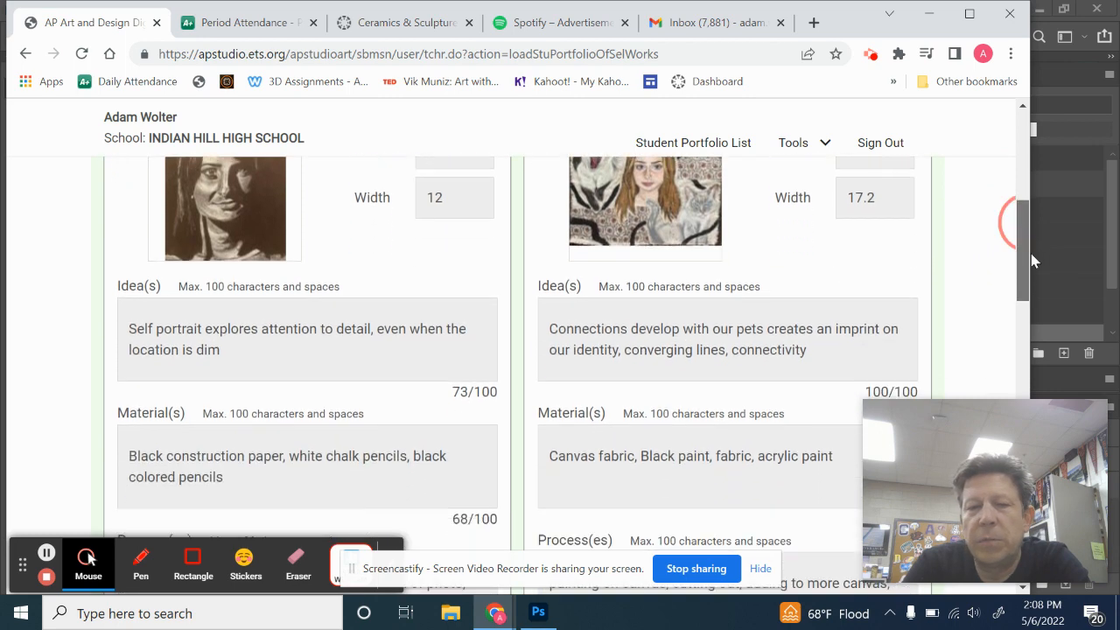
pyautogui.scroll(-3)
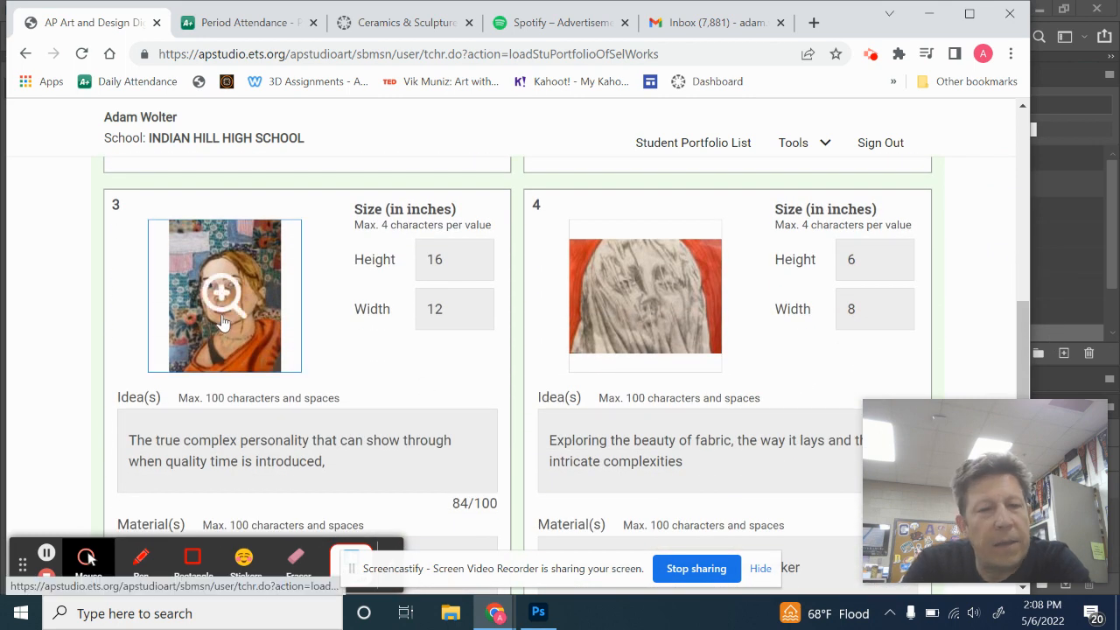
pyautogui.moveTo(584, 269)
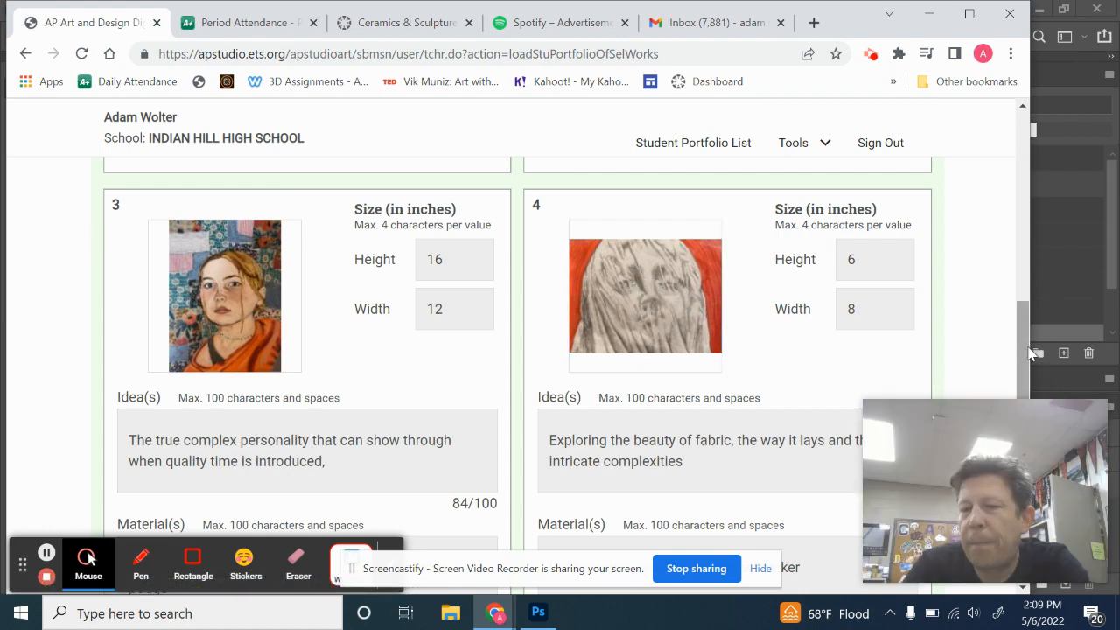
pyautogui.scroll(-3)
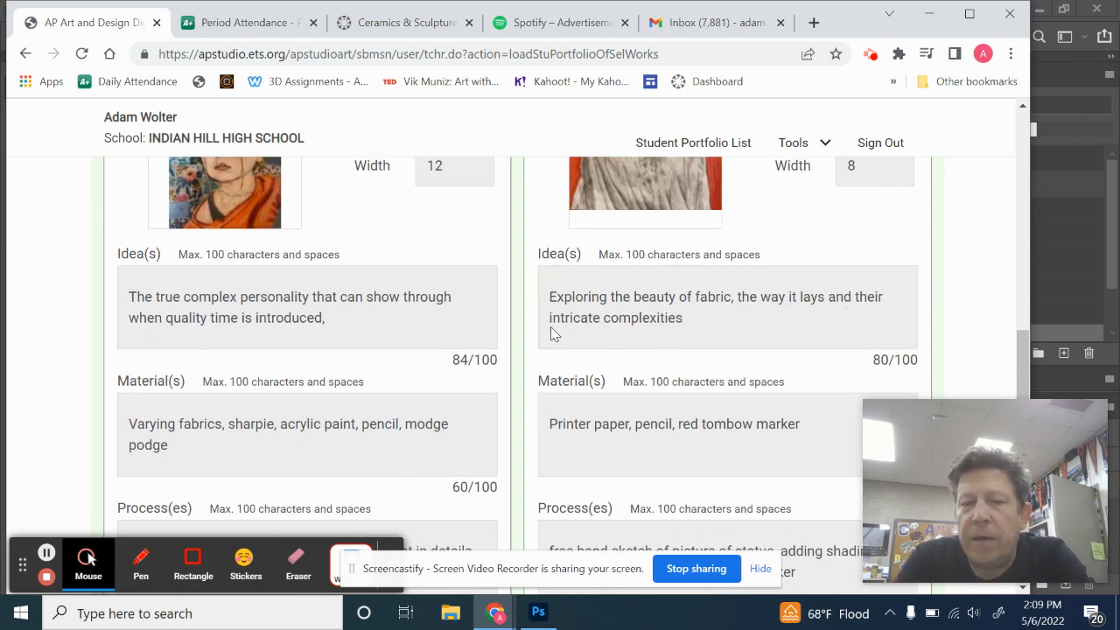
pyautogui.moveTo(203, 308)
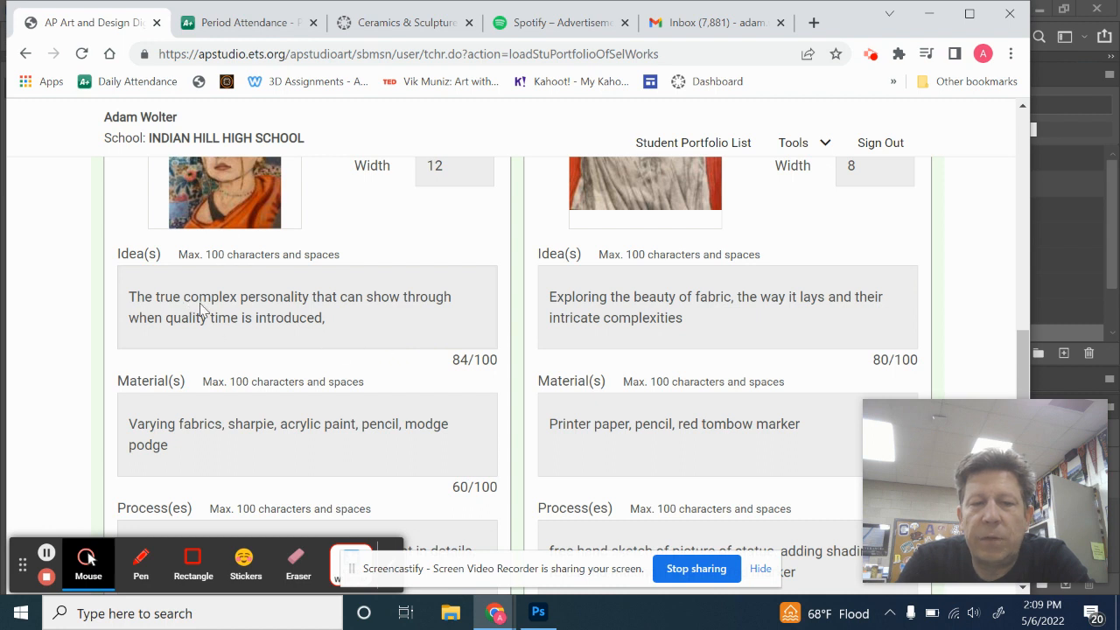
pyautogui.moveTo(161, 336)
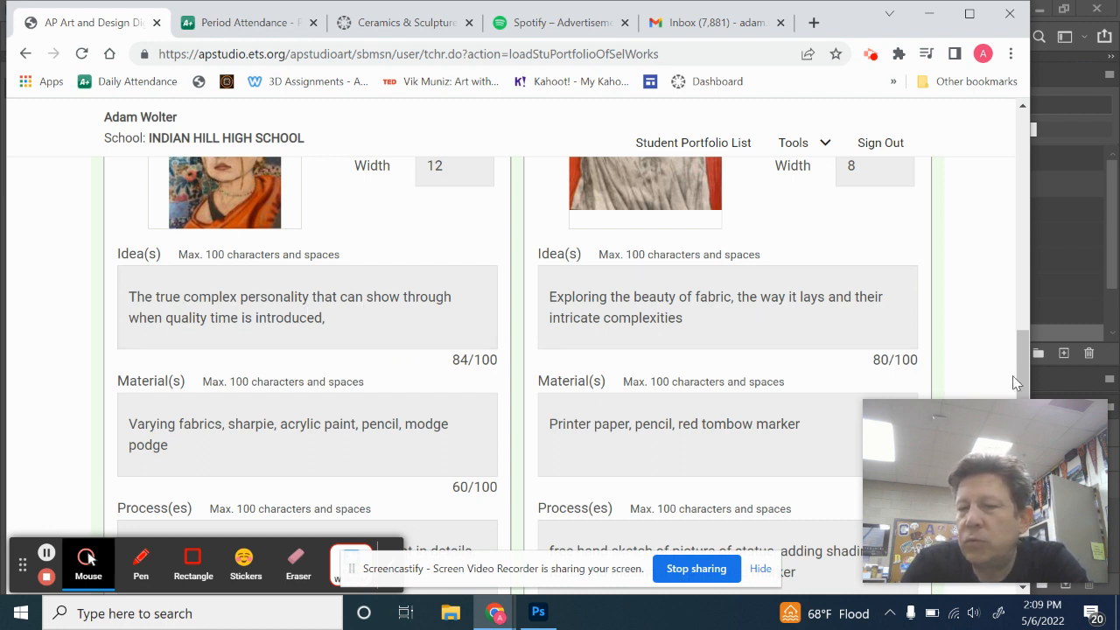
pyautogui.scroll(-3)
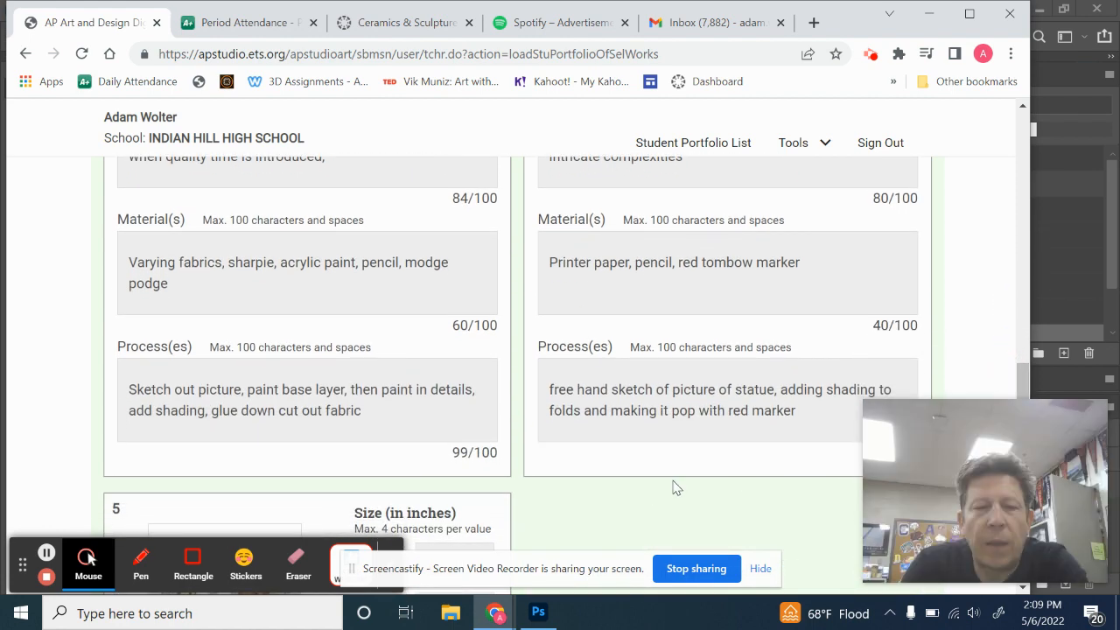
pyautogui.moveTo(418, 387)
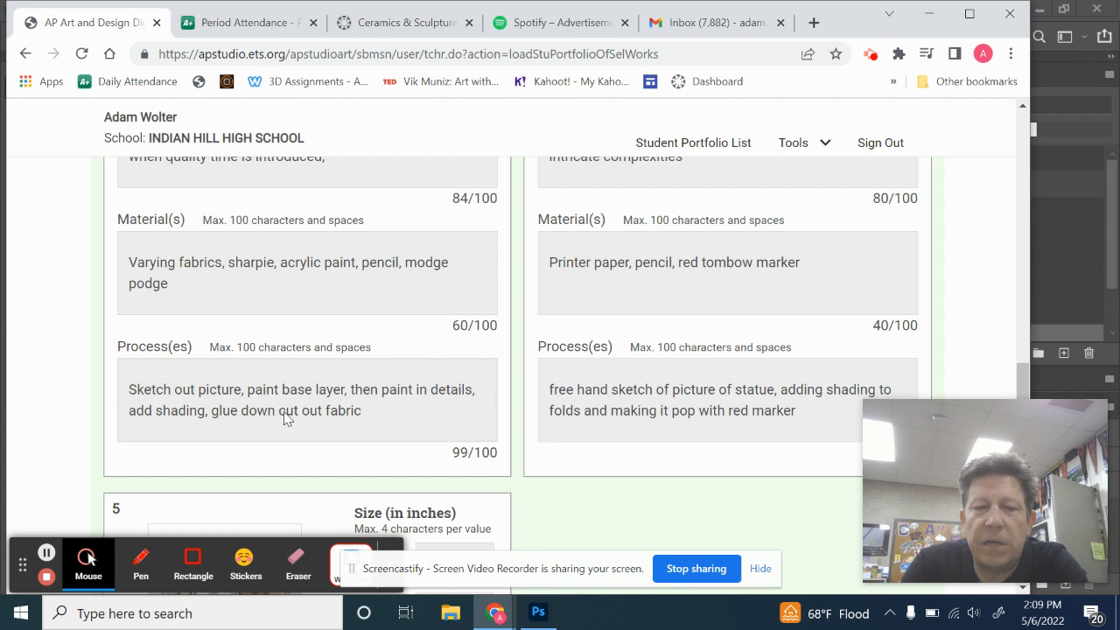
pyautogui.moveTo(603, 400)
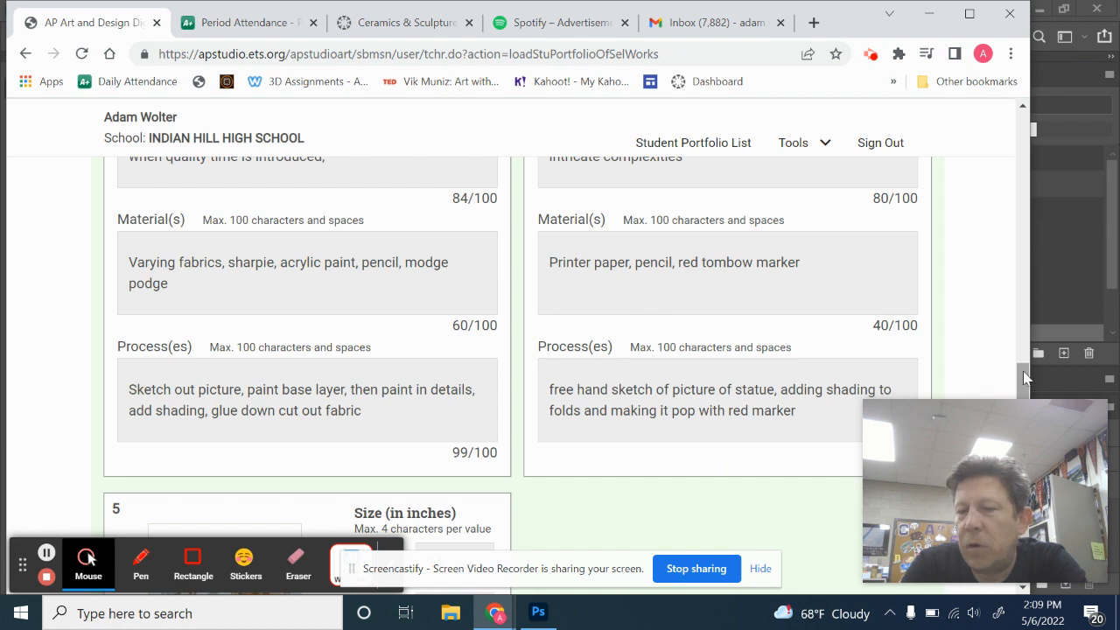
pyautogui.scroll(-3)
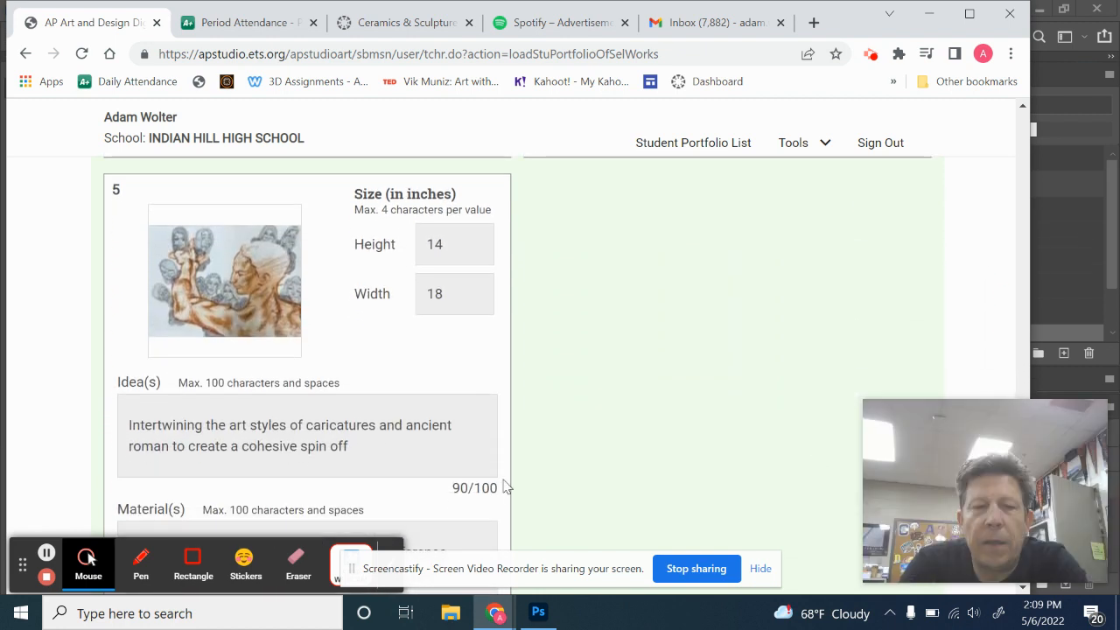
pyautogui.moveTo(973, 336)
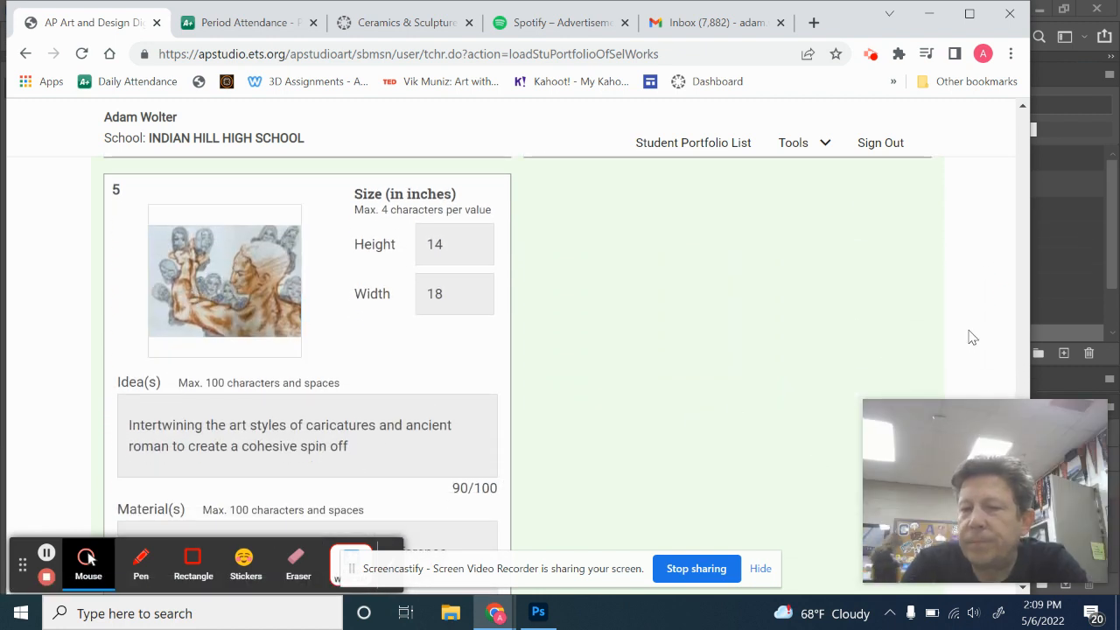
pyautogui.scroll(-3)
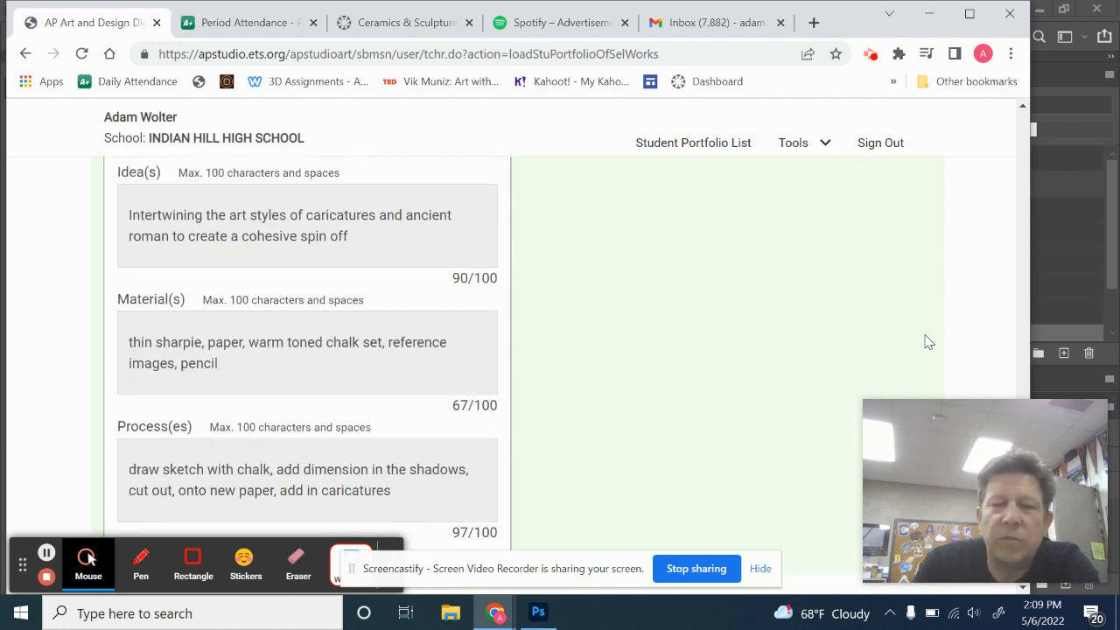
pyautogui.moveTo(224, 213)
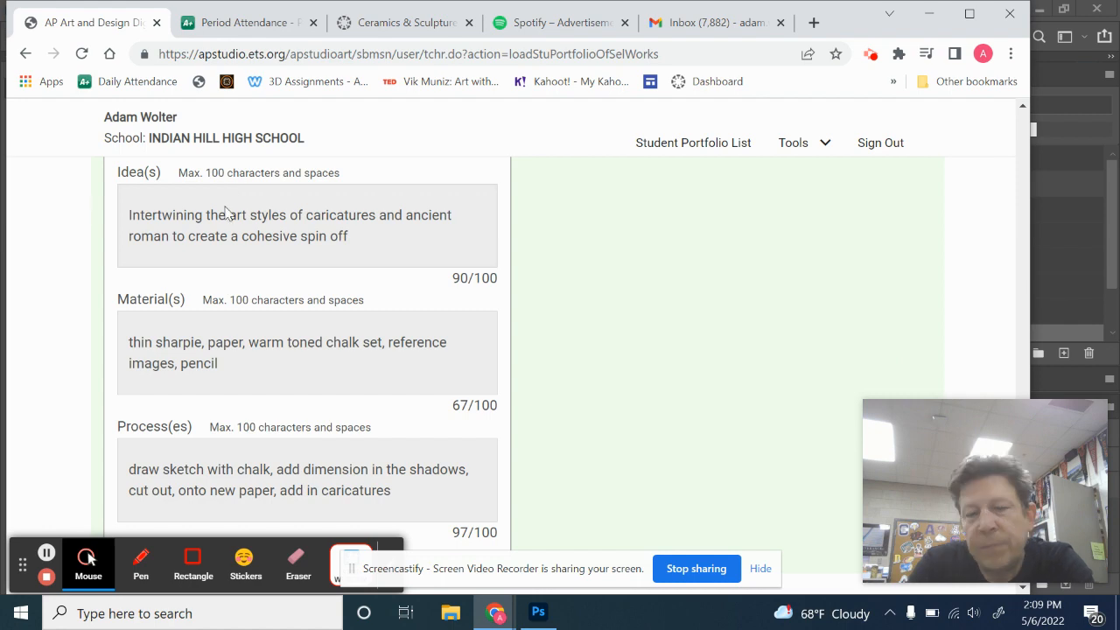
pyautogui.moveTo(1053, 388)
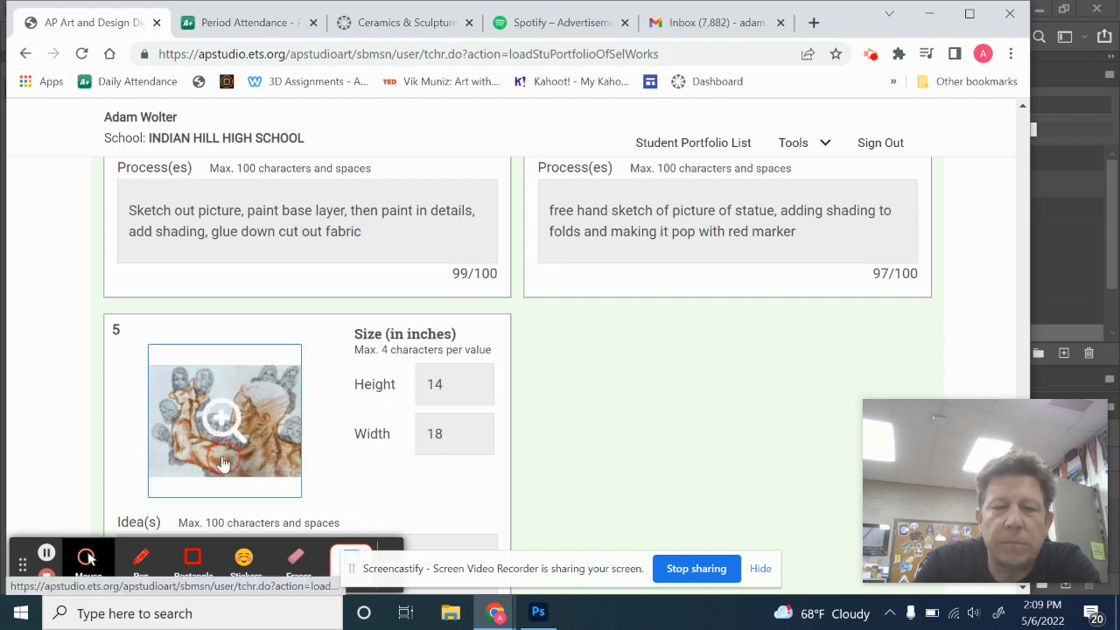
pyautogui.click(224, 420)
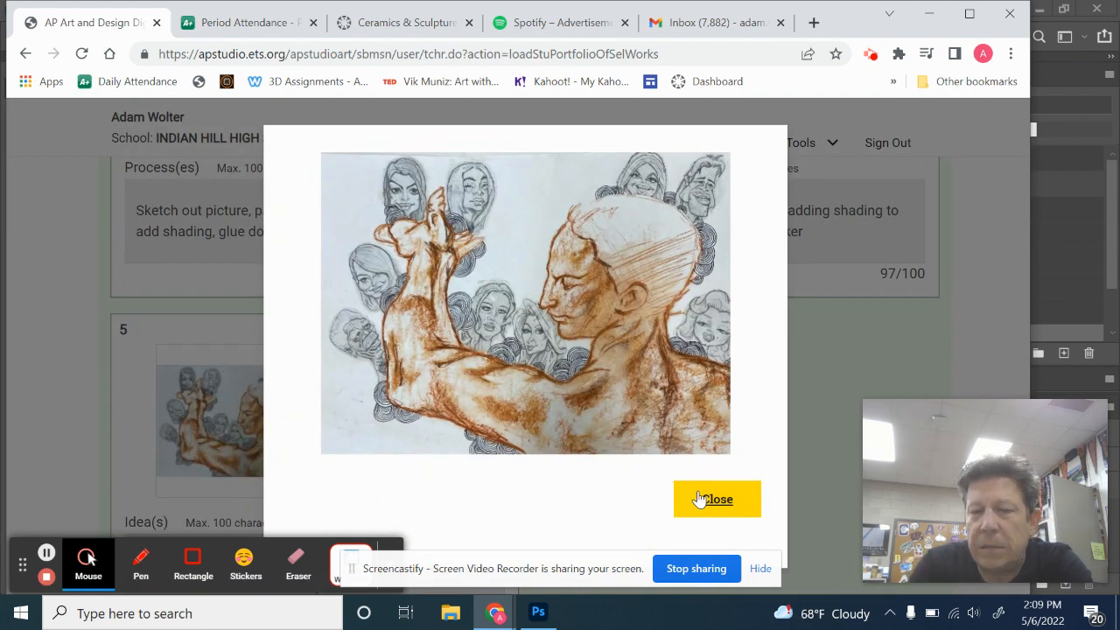
pyautogui.click(717, 499)
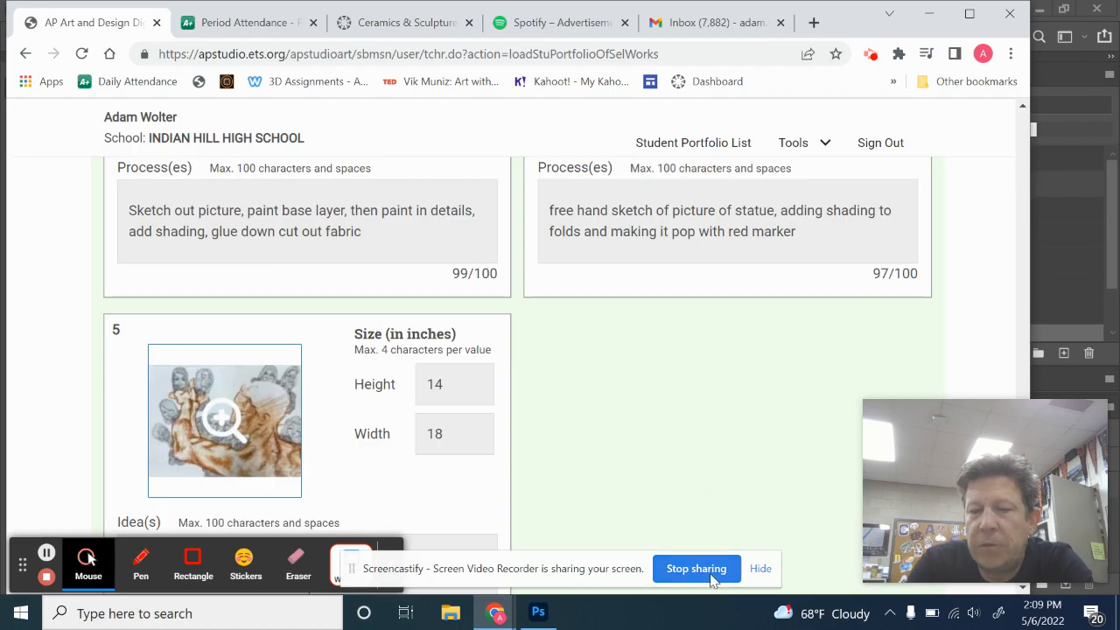